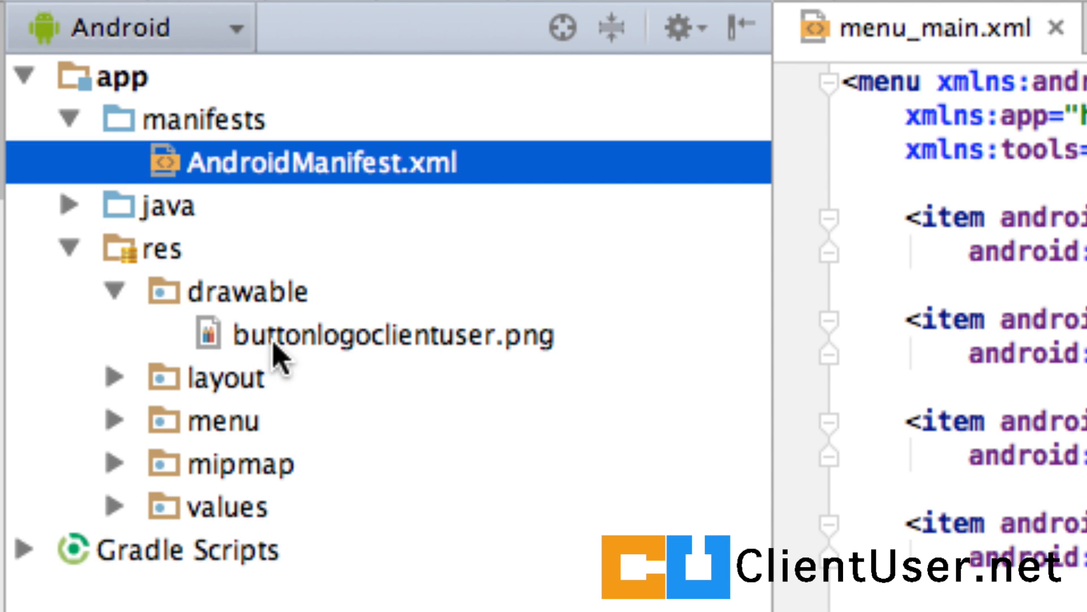
mouse_move(575, 357)
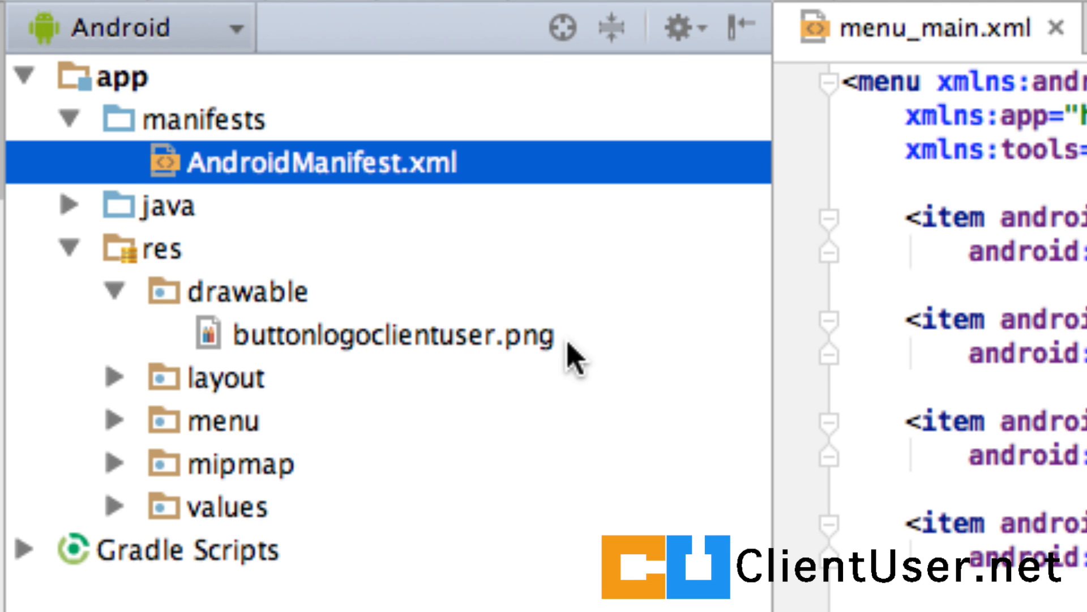
mouse_move(239, 302)
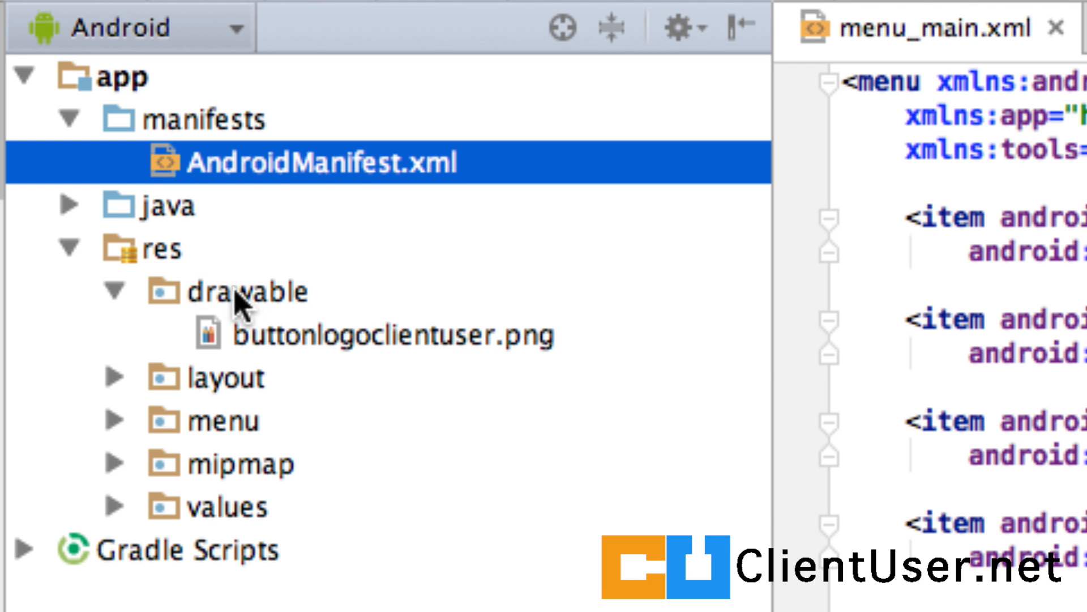
Select the drawable folder and switch the project panel to the Project Files view
click(250, 291)
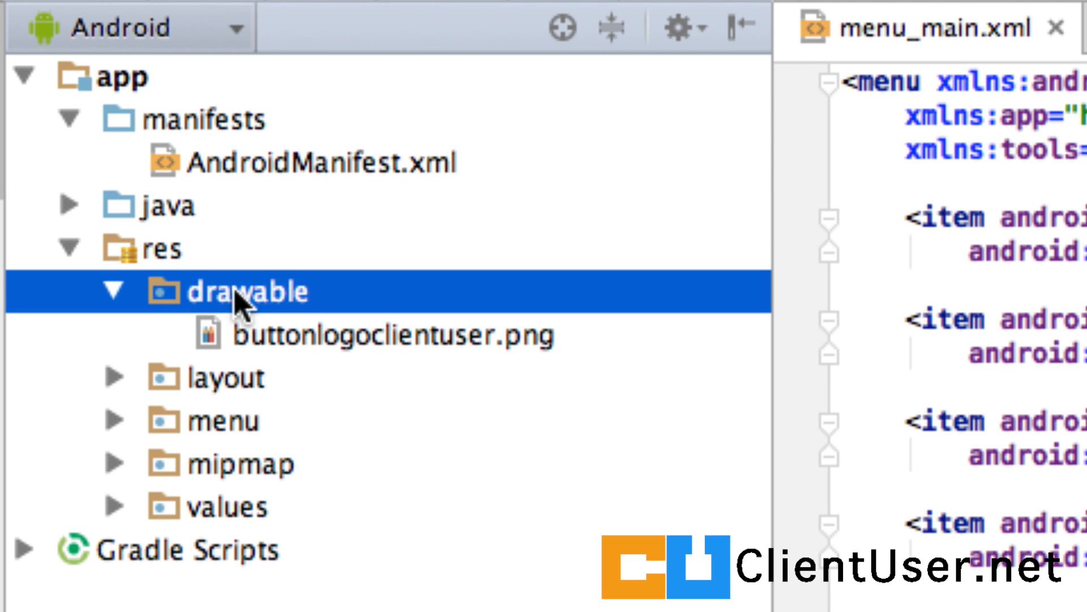
mouse_move(234, 42)
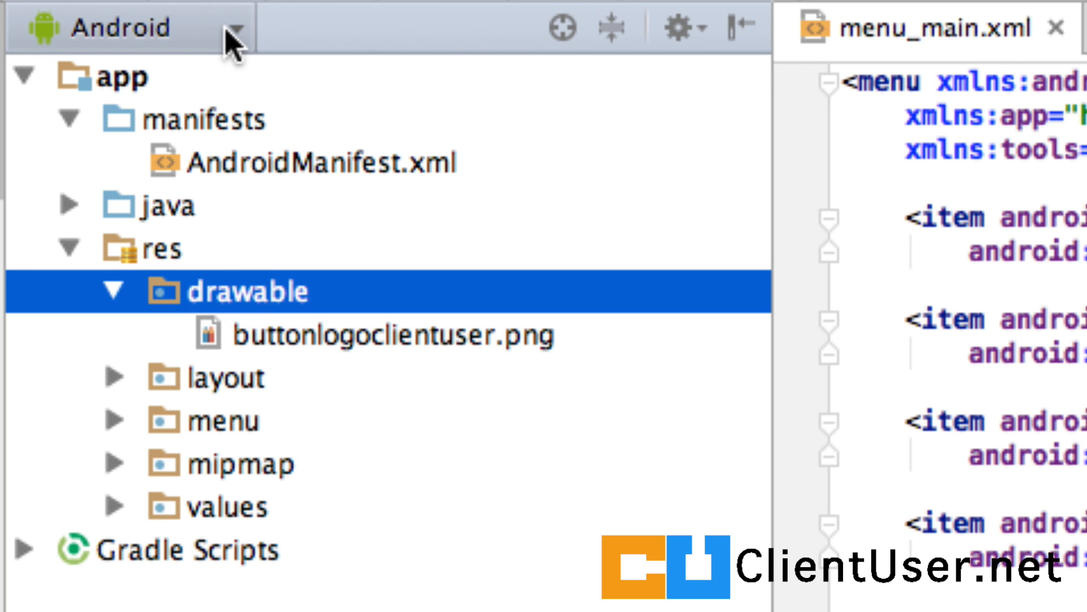
click(104, 28)
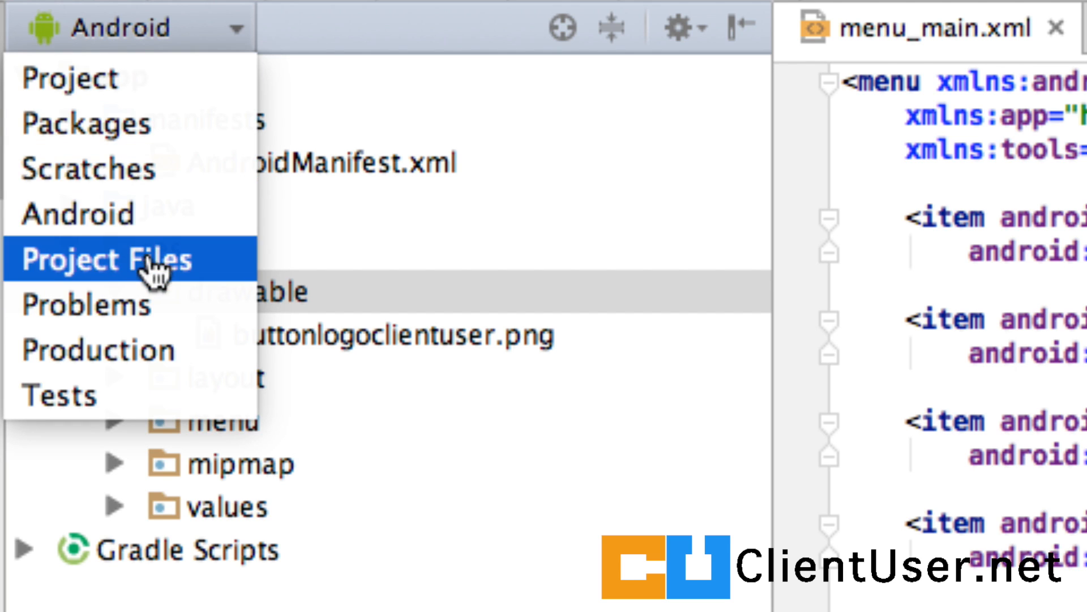
click(128, 259)
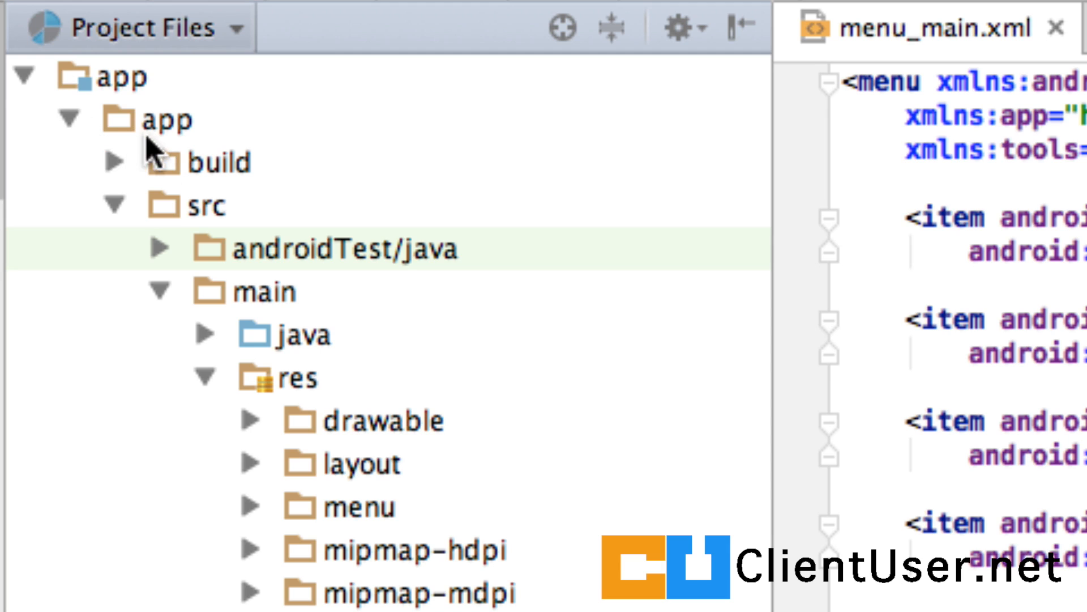
mouse_move(163, 149)
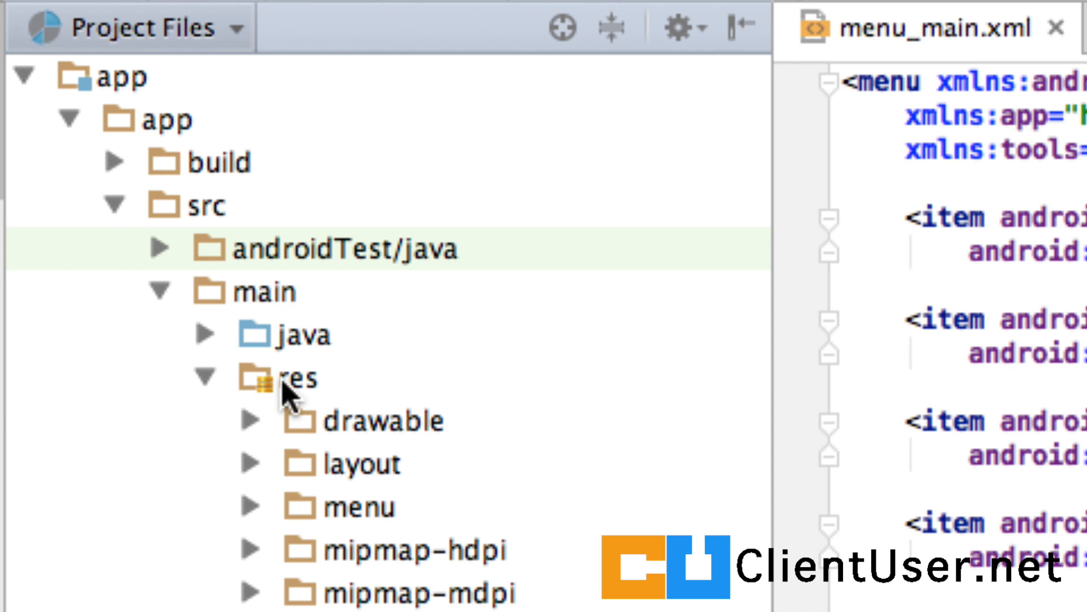
mouse_move(149, 177)
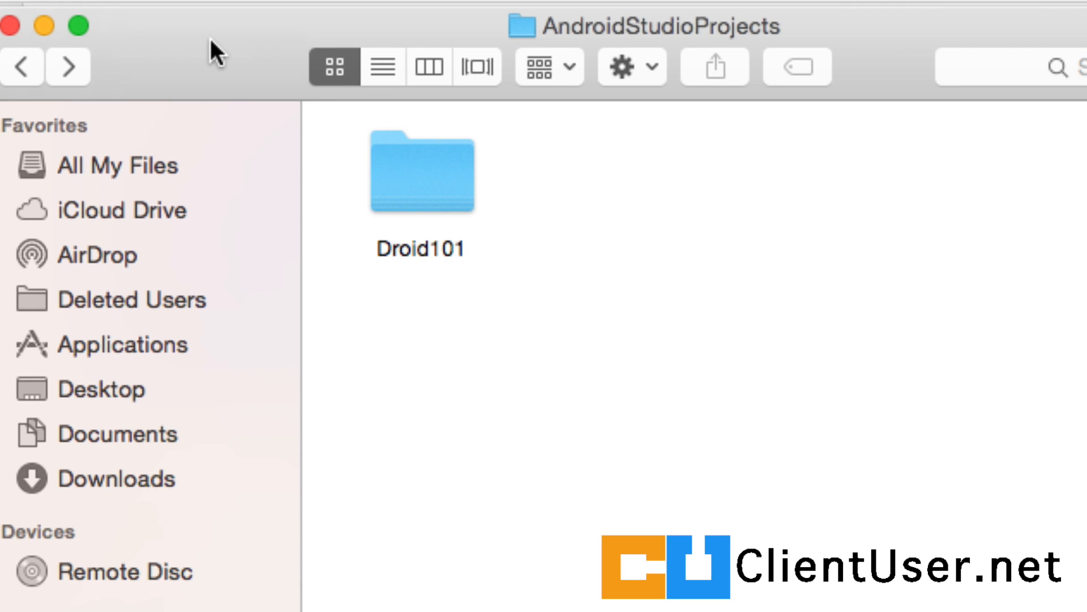
mouse_move(322, 152)
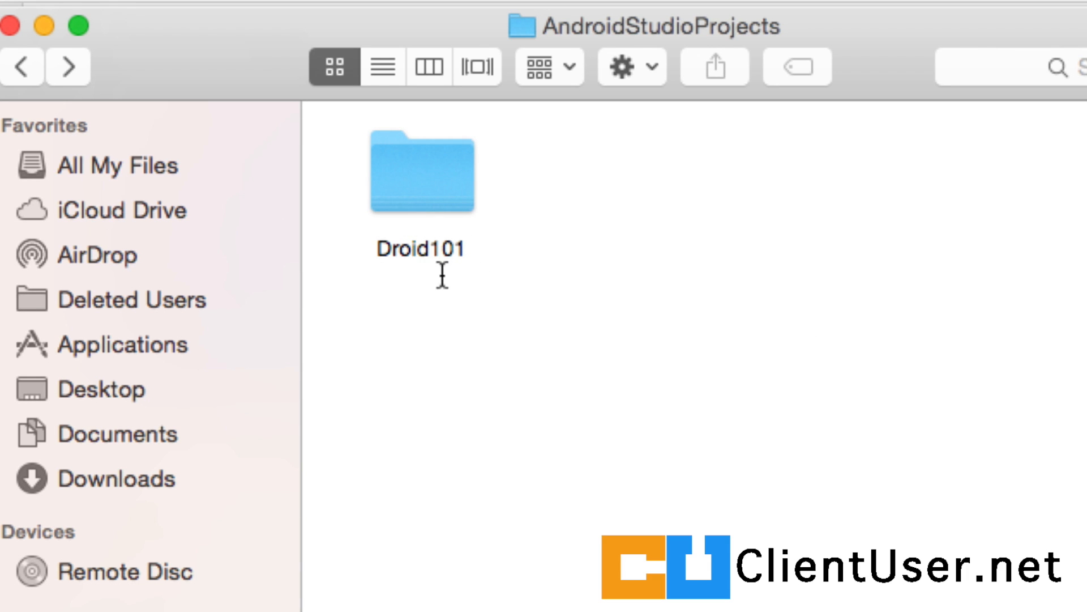
mouse_move(369, 374)
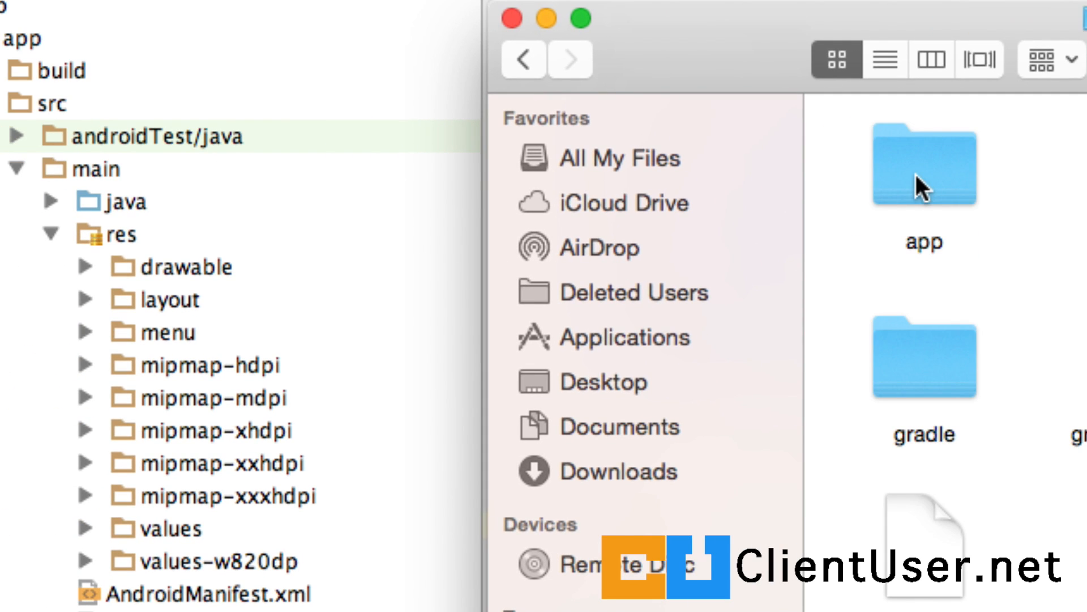
In Finder, drill from Droid101 through app, src, main and res into drawable
double_click(923, 163)
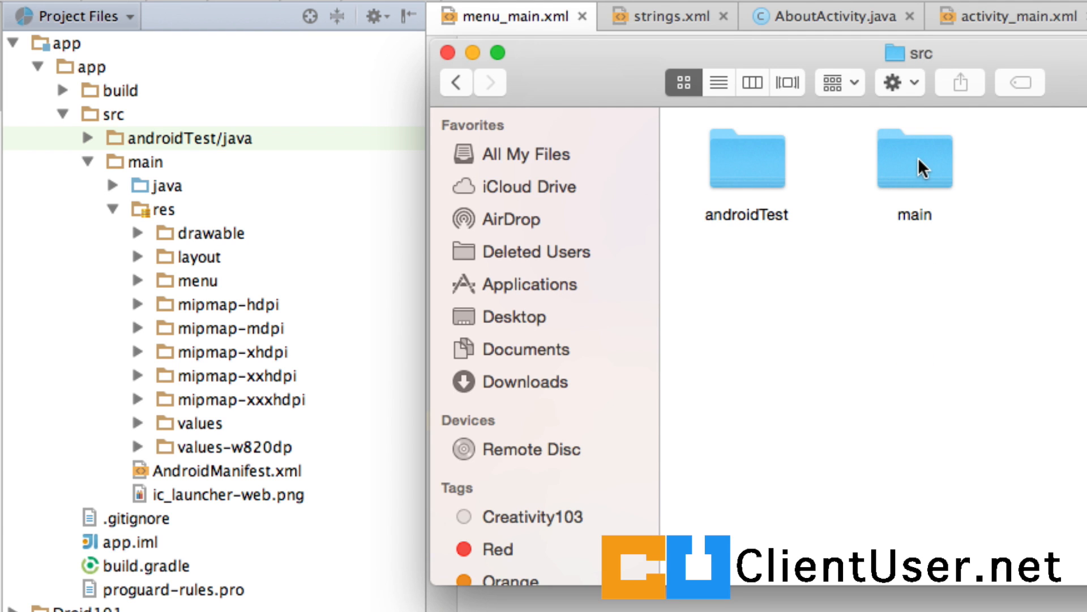
double_click(914, 158)
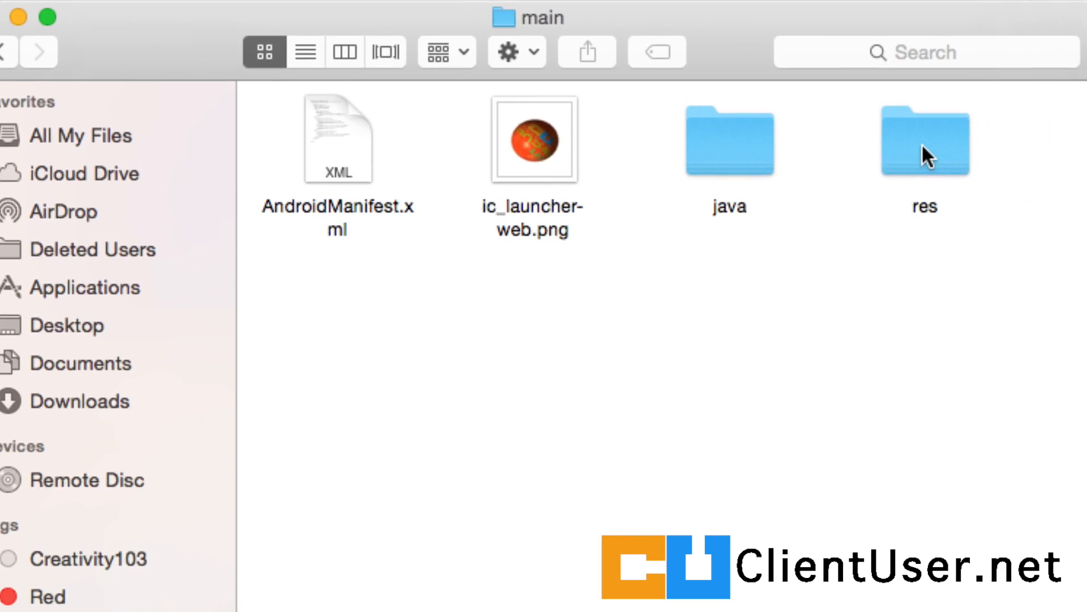
double_click(924, 139)
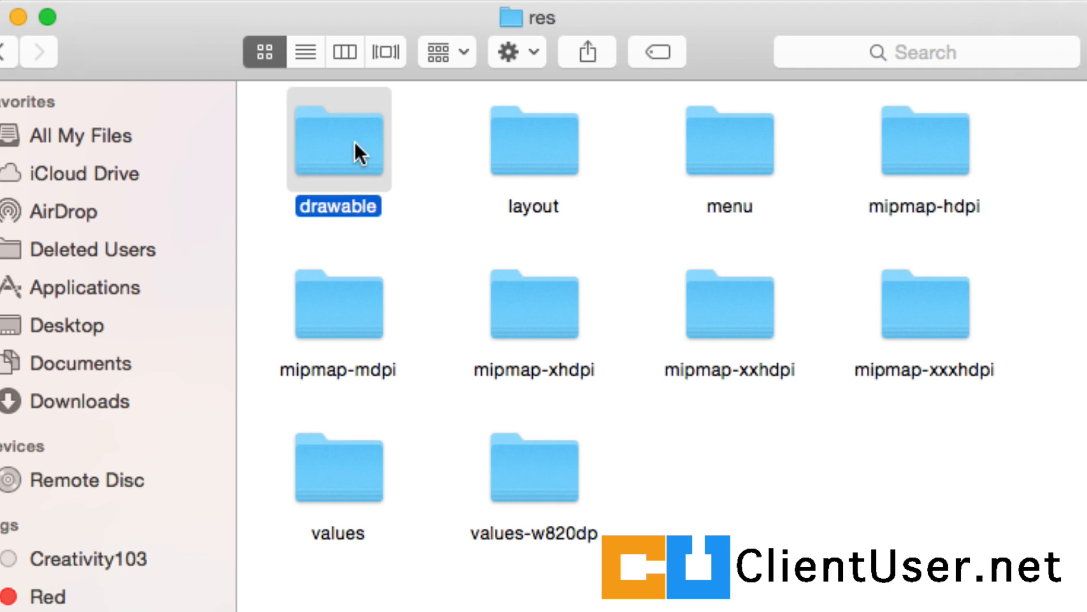
double_click(337, 139)
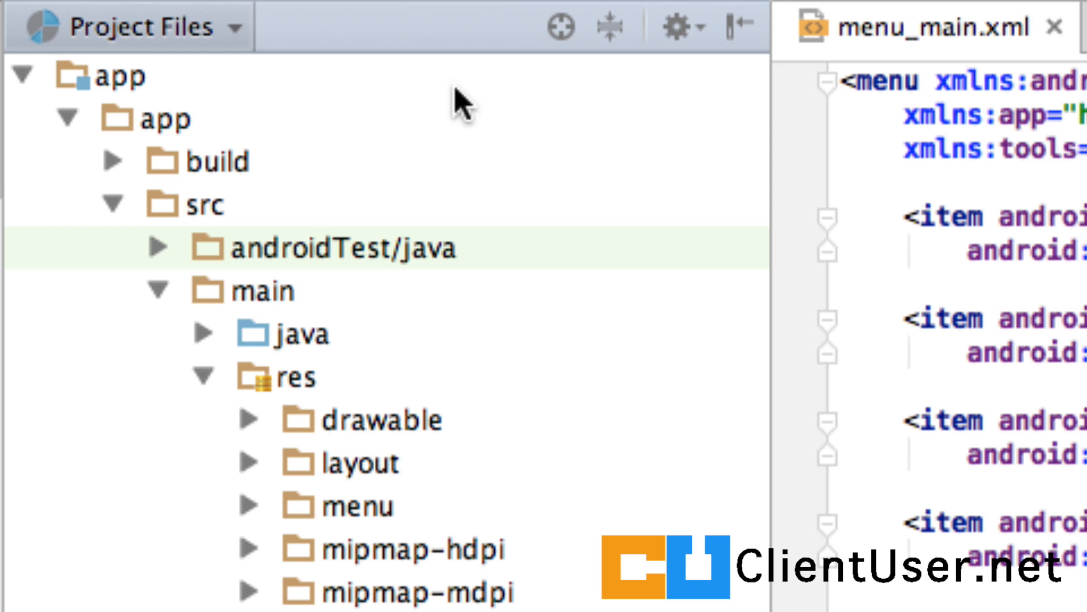
Switch back to the Android view and open activity_main.xml from the layout folder
click(138, 26)
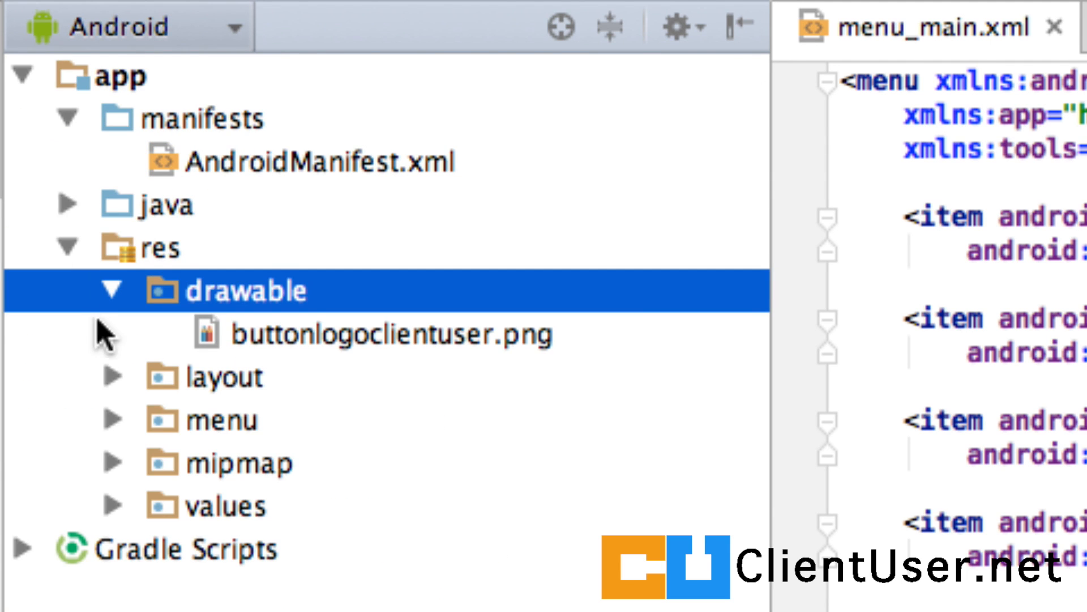
click(116, 377)
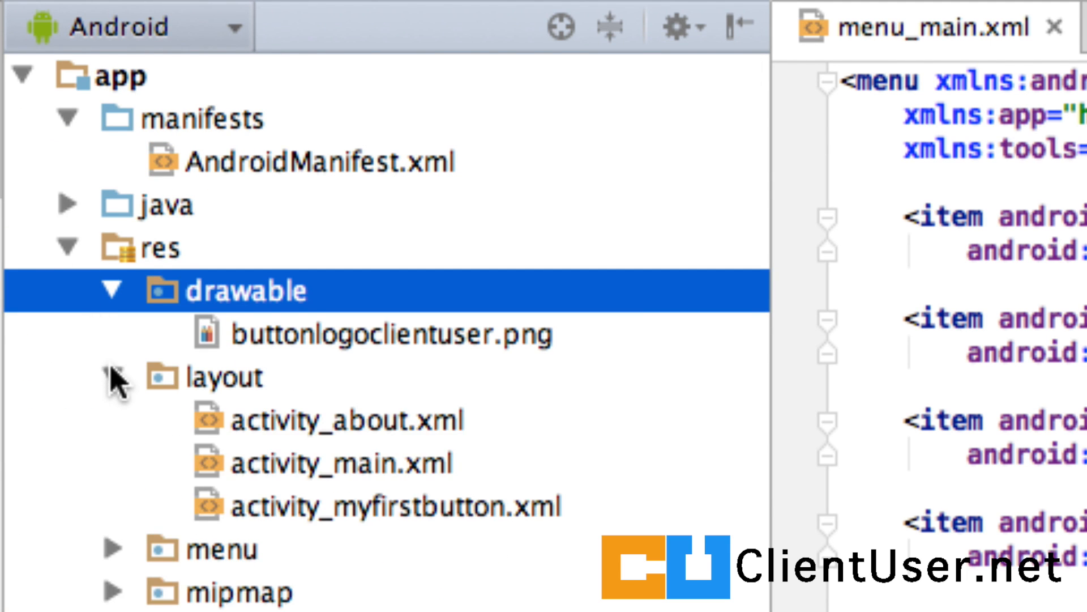
click(339, 463)
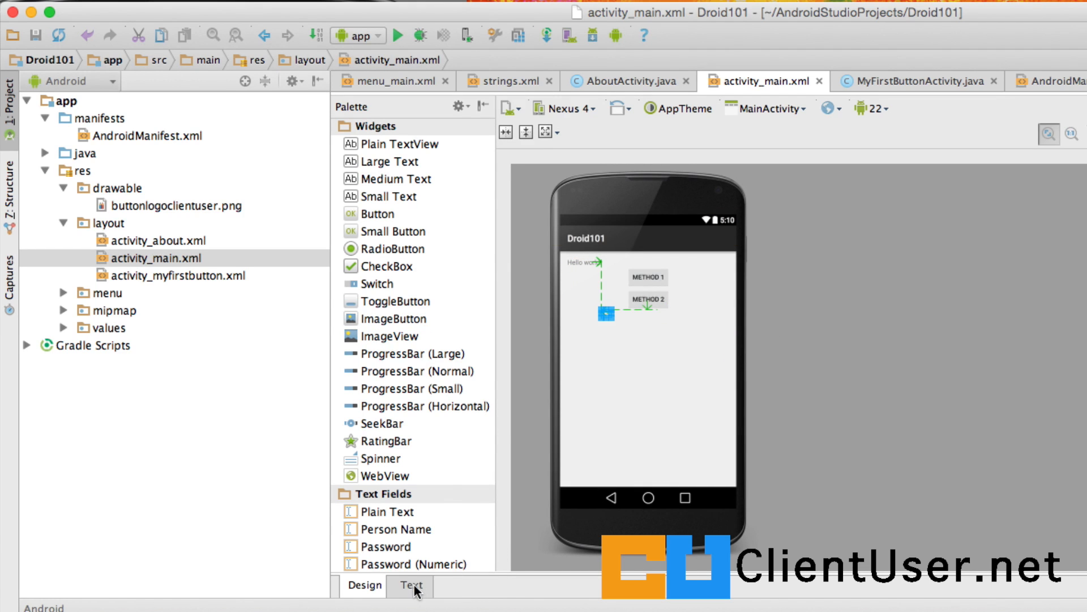
In activity_main's XML text, append _myfirstbutton to the ImageButton's imageButton id
click(410, 584)
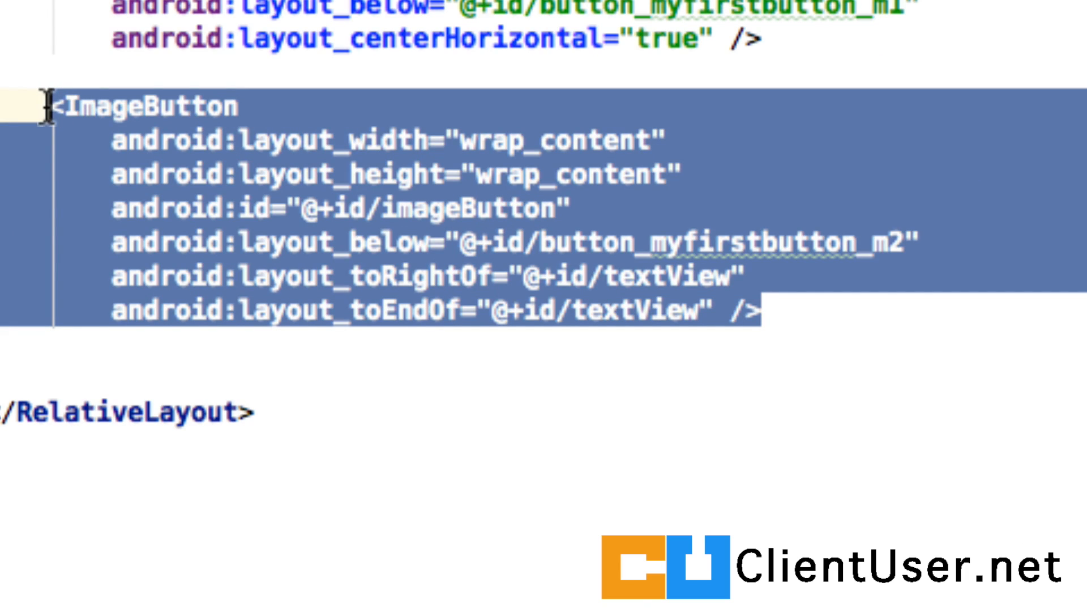
mouse_move(503, 208)
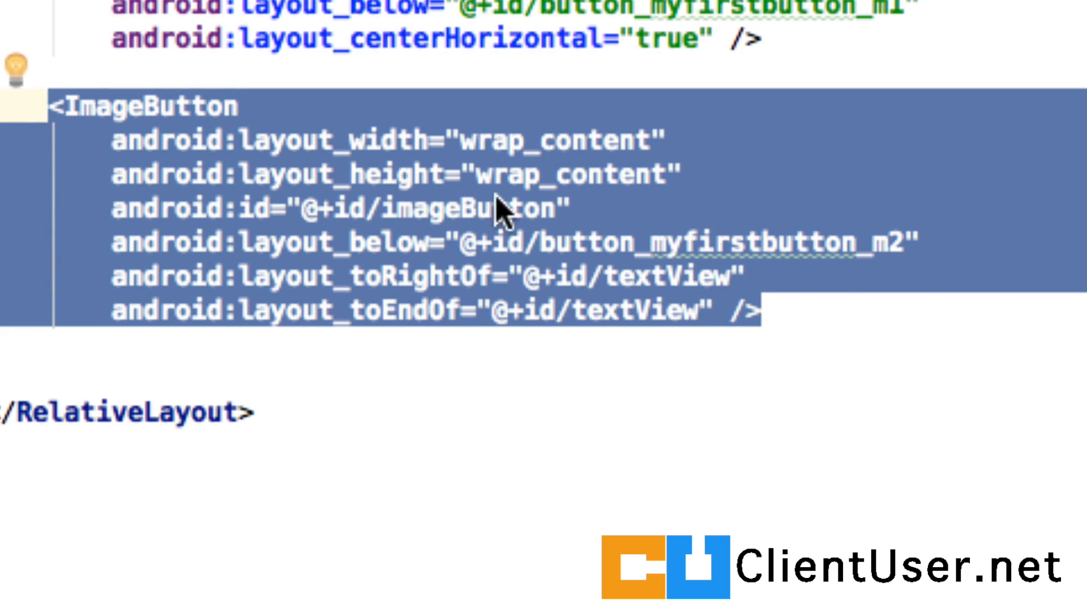
mouse_move(610, 208)
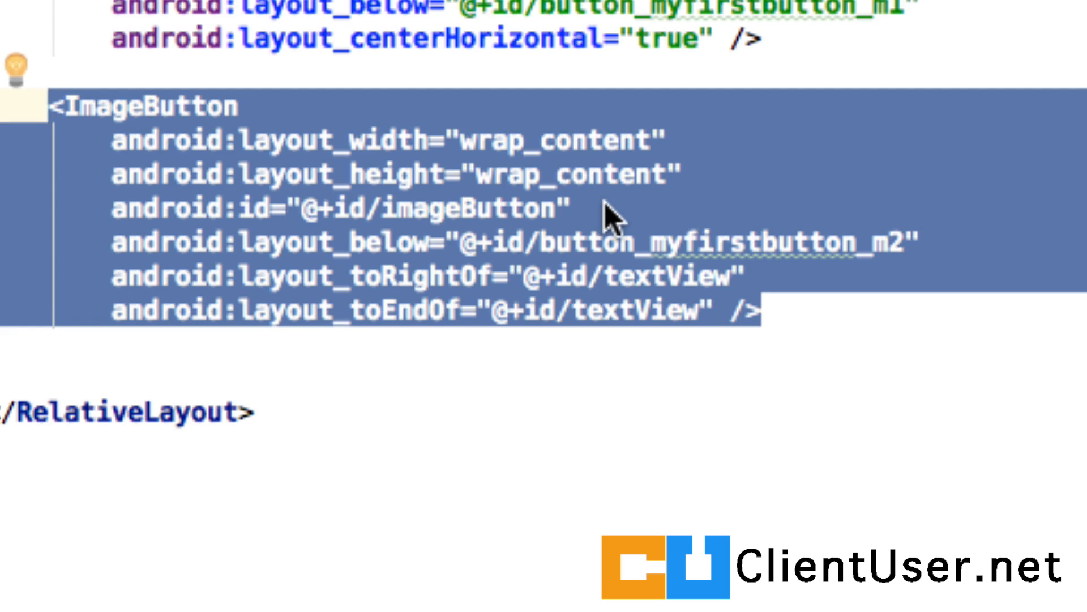
click(547, 206)
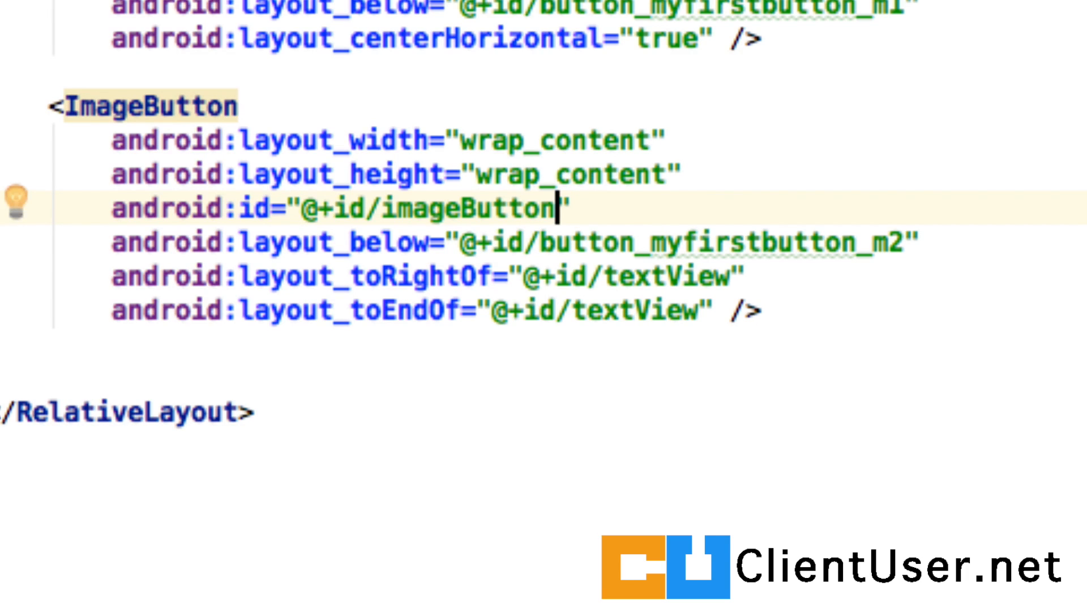
text(_m)
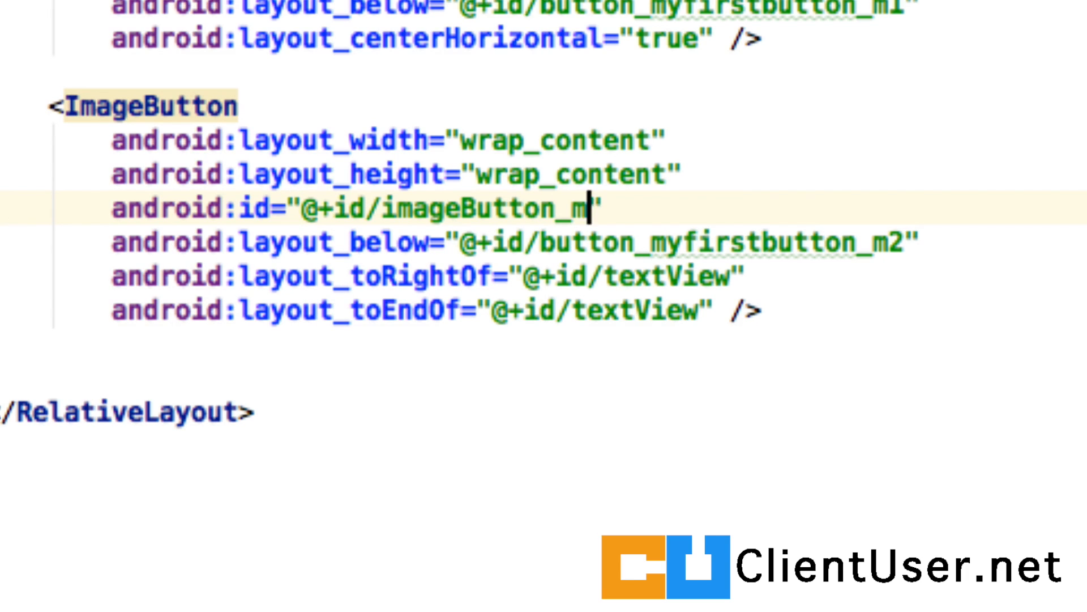
text(yfirstbutton)
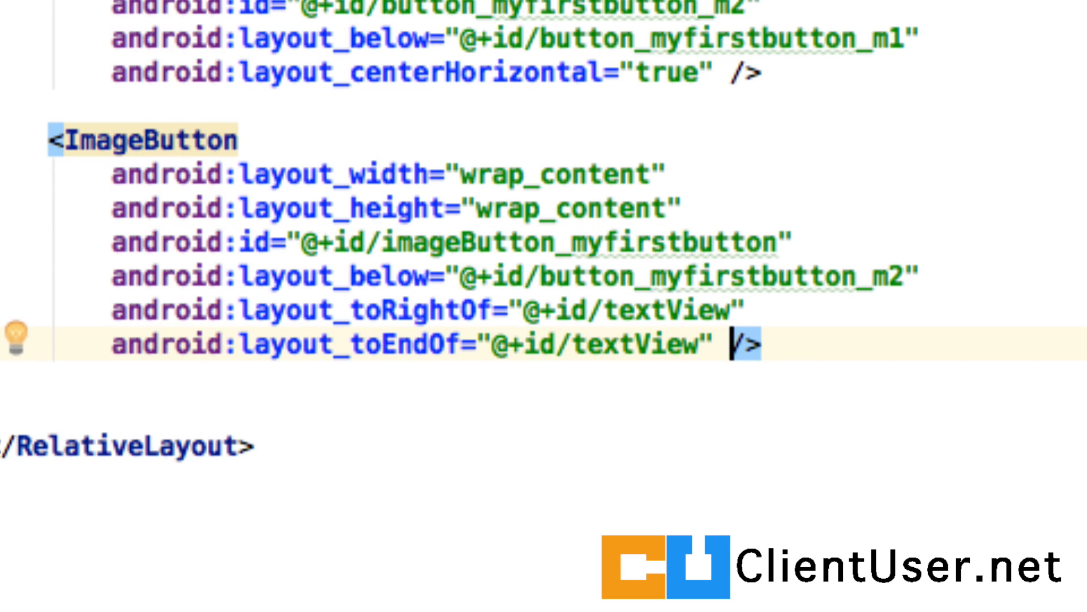
Add android:onClick="sendMessage" to the ImageButton
text(android:onClick=""/>)
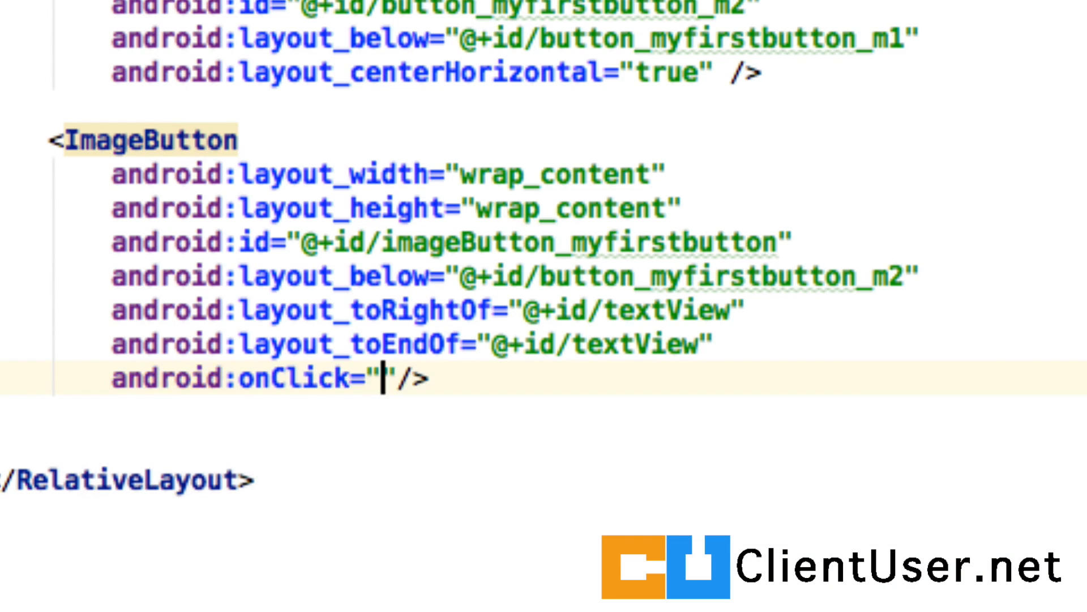
text(send)
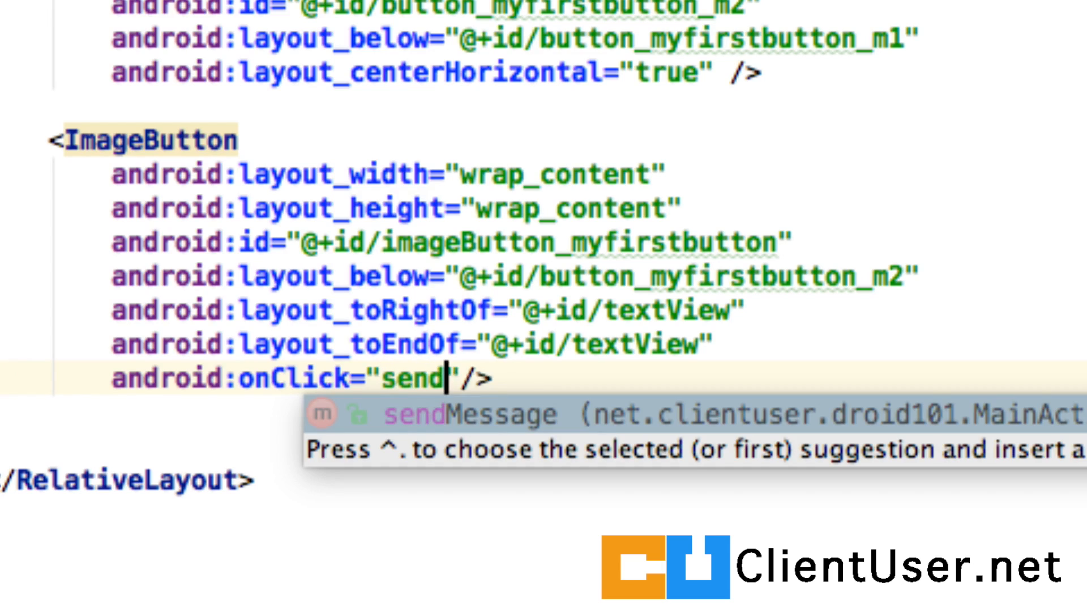
text(Message)
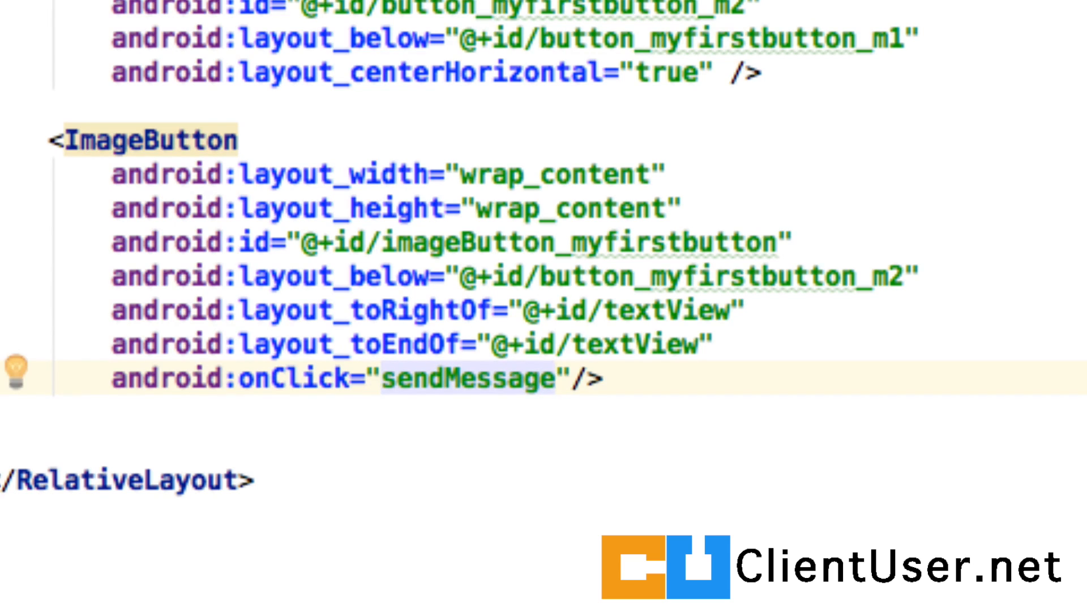
click(546, 377)
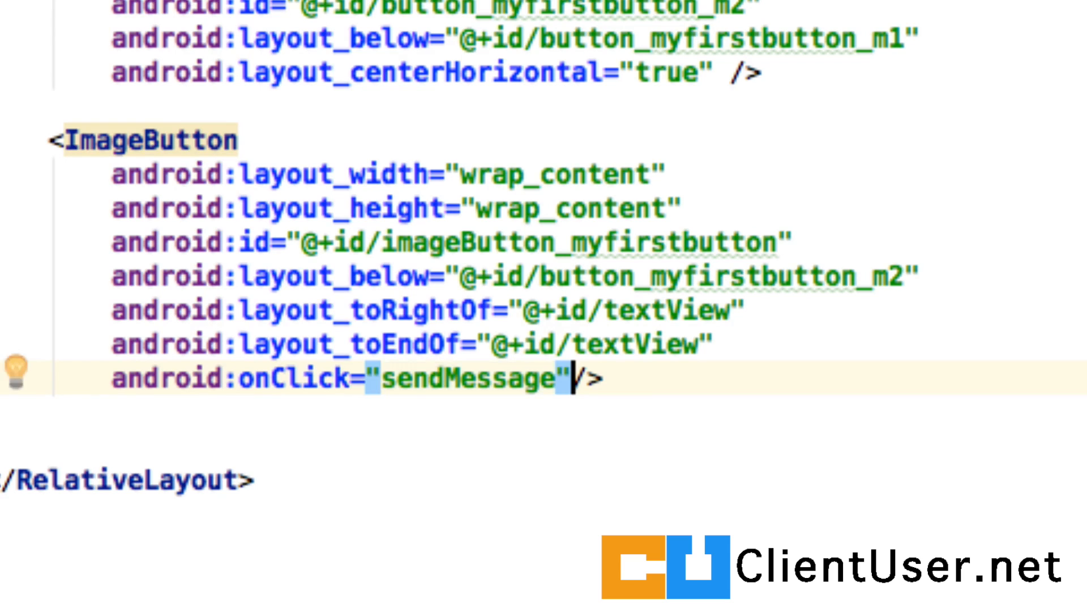
text(android:src=""/>)
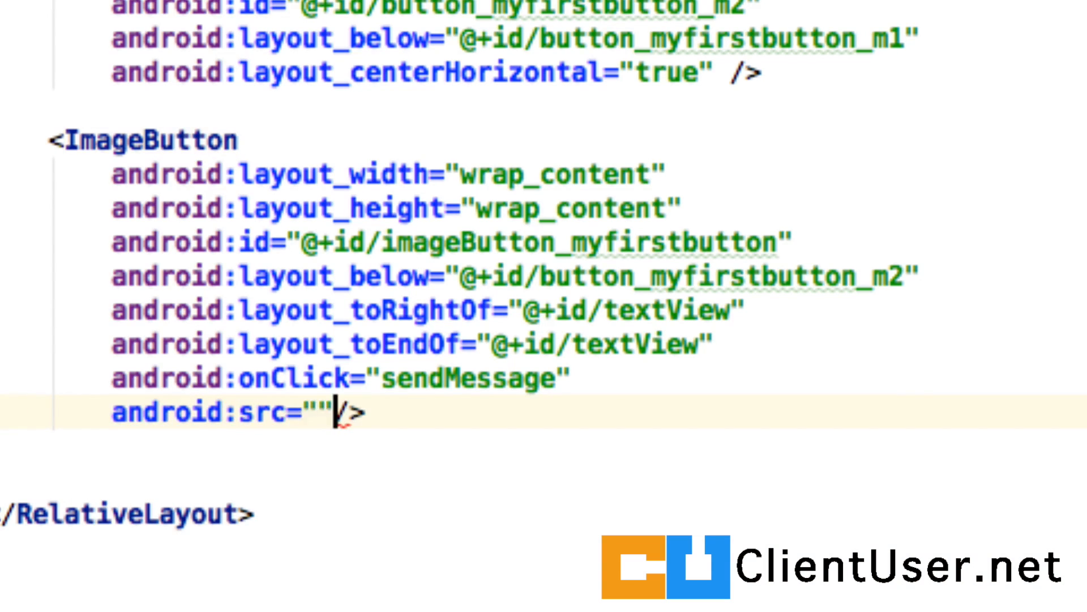
text(@draw)
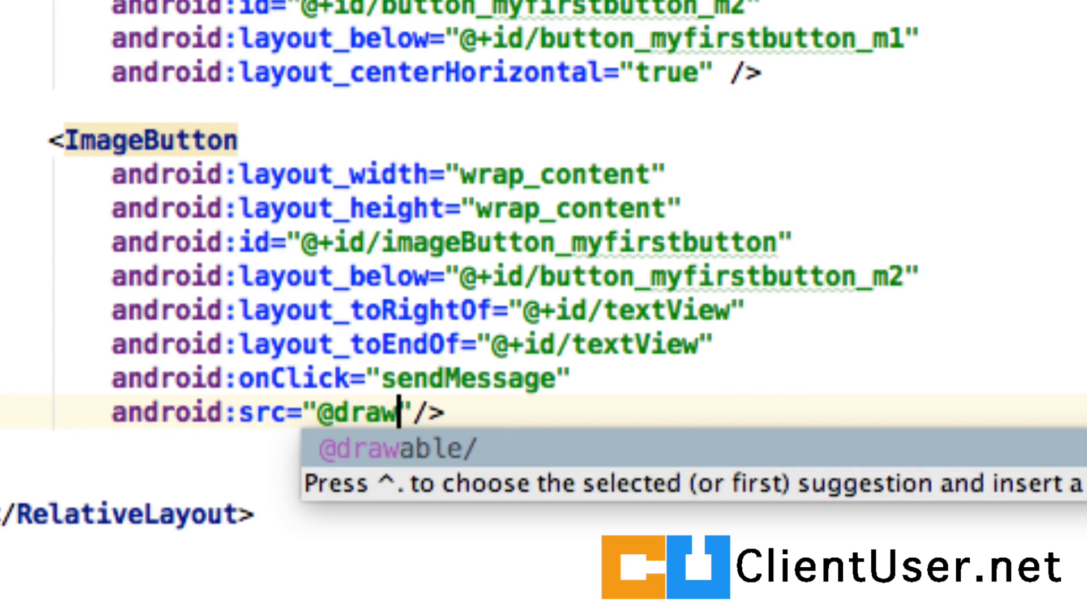
text(able/buttonlogoclientuser)
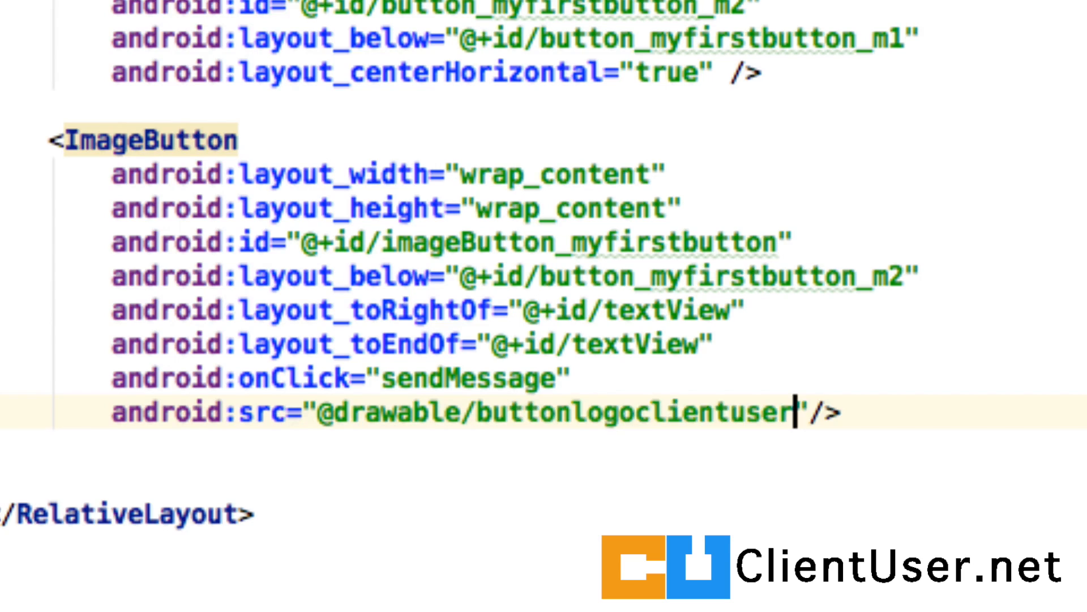
double_click(541, 413)
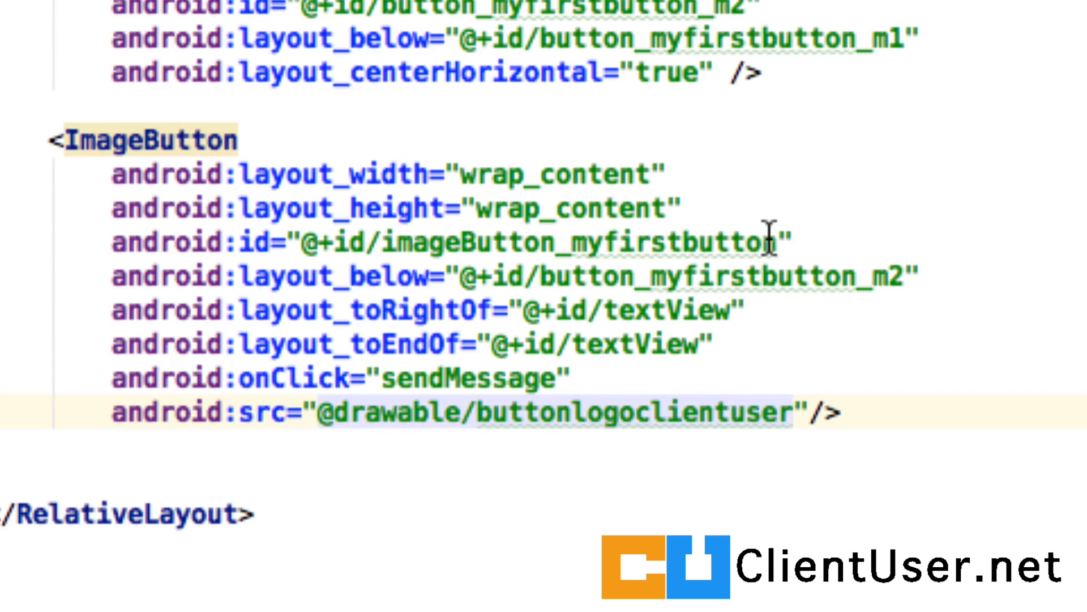
mouse_move(815, 240)
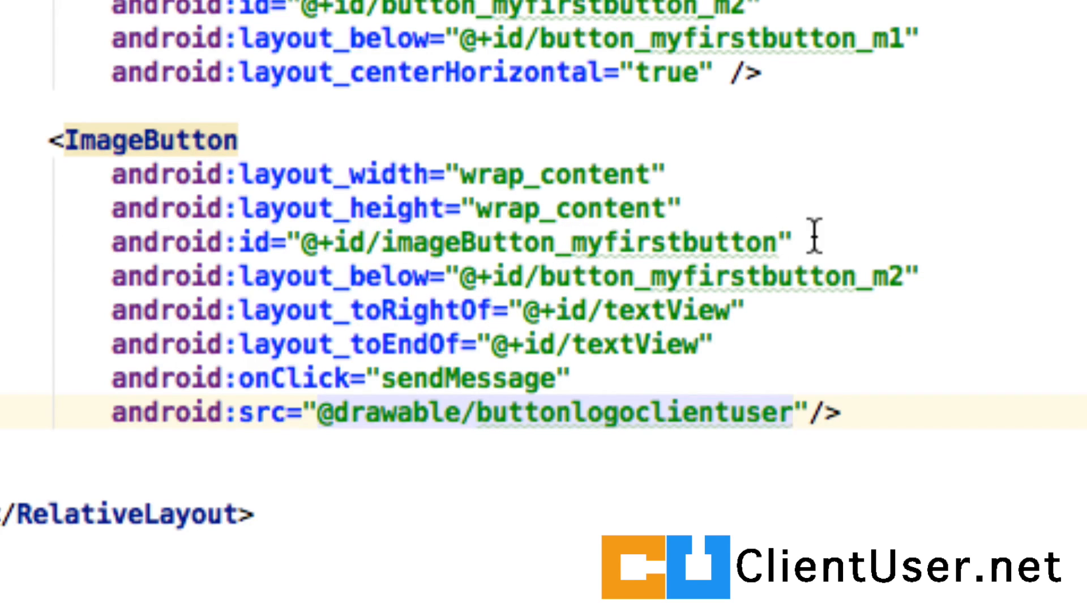
In MainActivity.java, add an imageButton_myfirstbutton case that starts CUSTOM_ACTION_MYFIRSTBUTTON
click(888, 19)
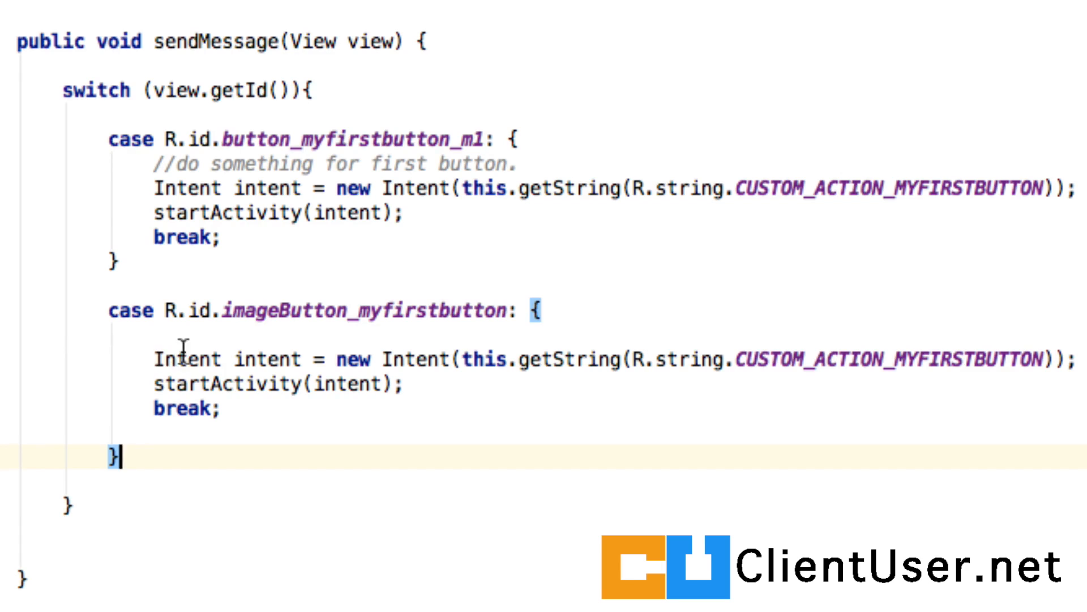
mouse_move(516, 368)
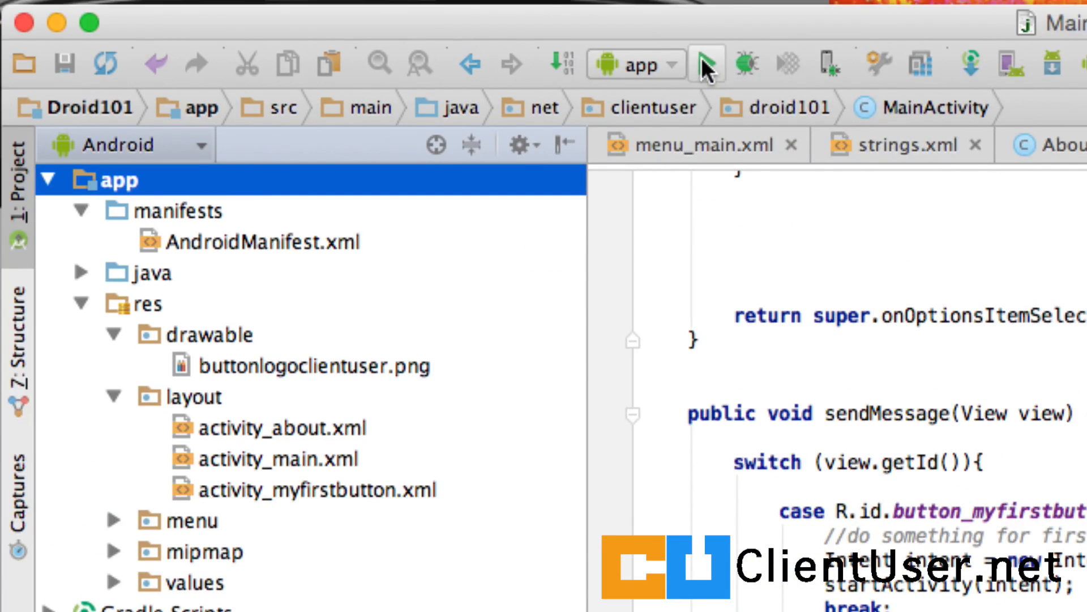
Run the app in the emulator to see the ClientUser logo button with its grey border
click(705, 63)
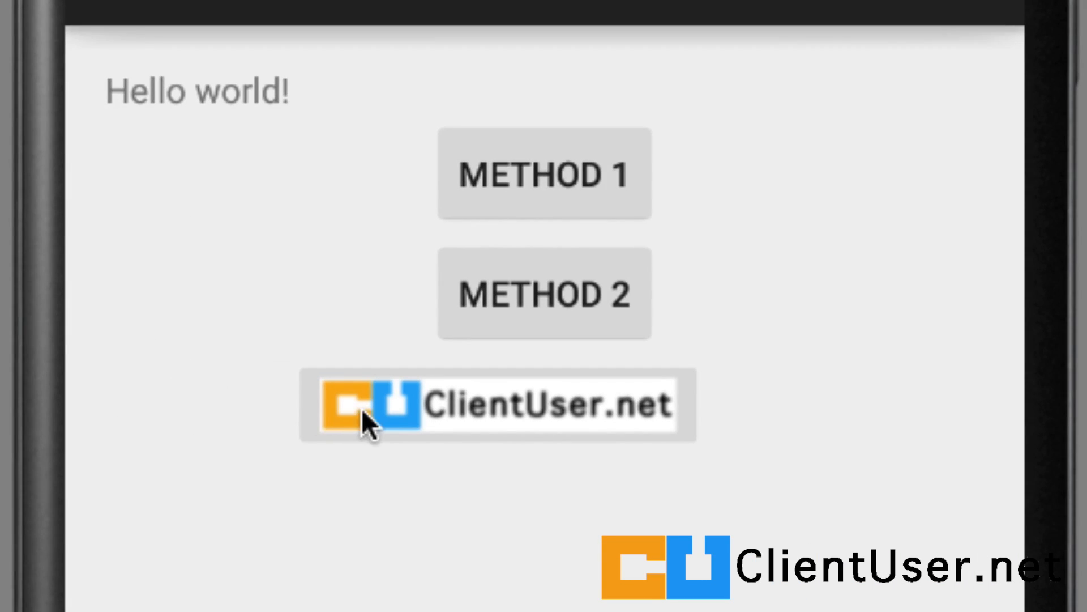
mouse_move(657, 461)
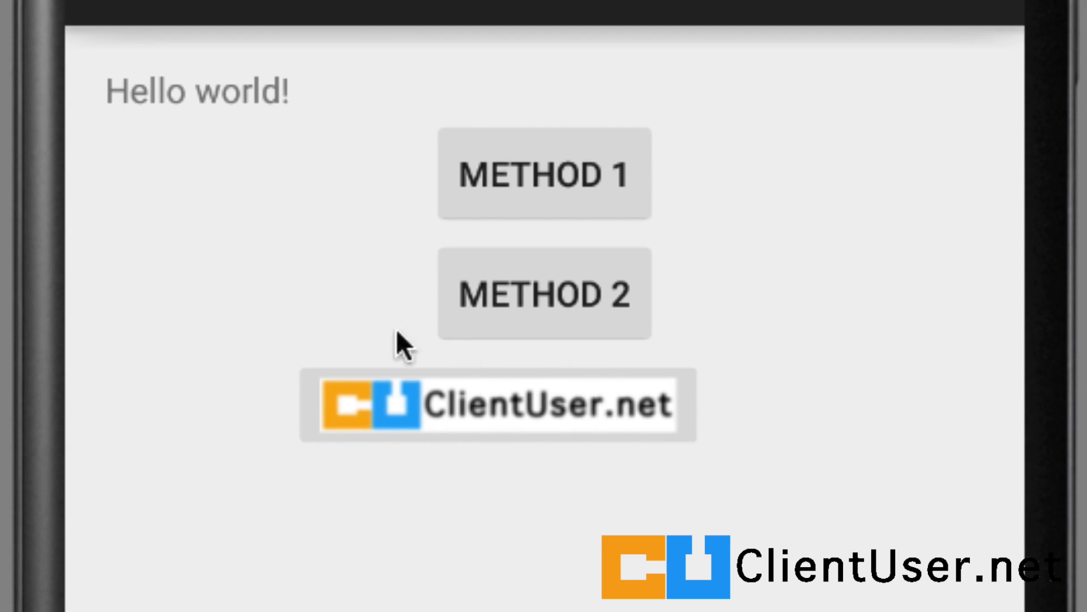
mouse_move(815, 513)
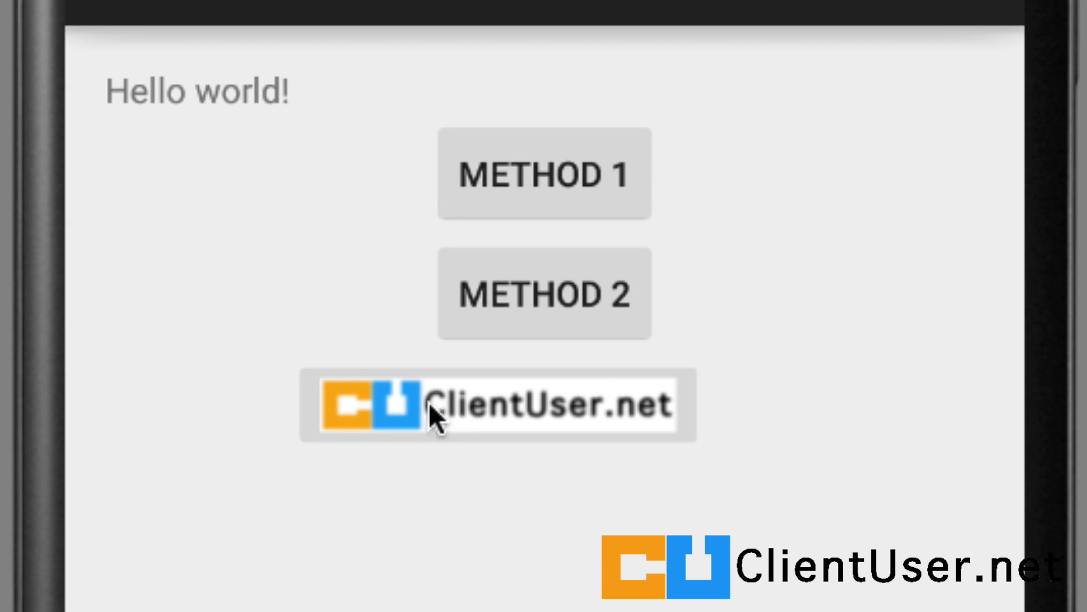
mouse_move(555, 447)
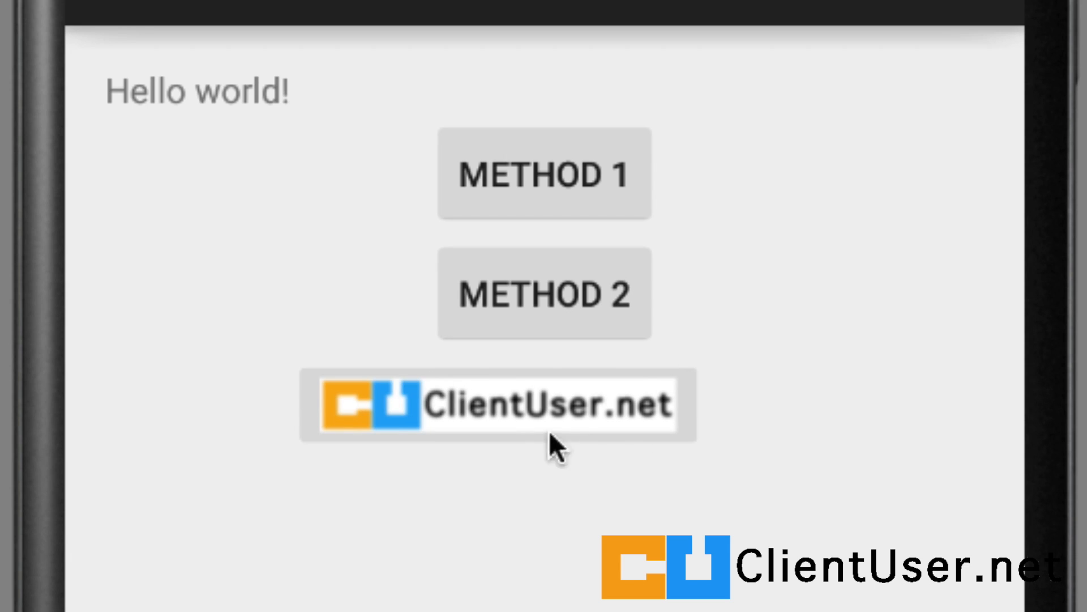
mouse_move(475, 398)
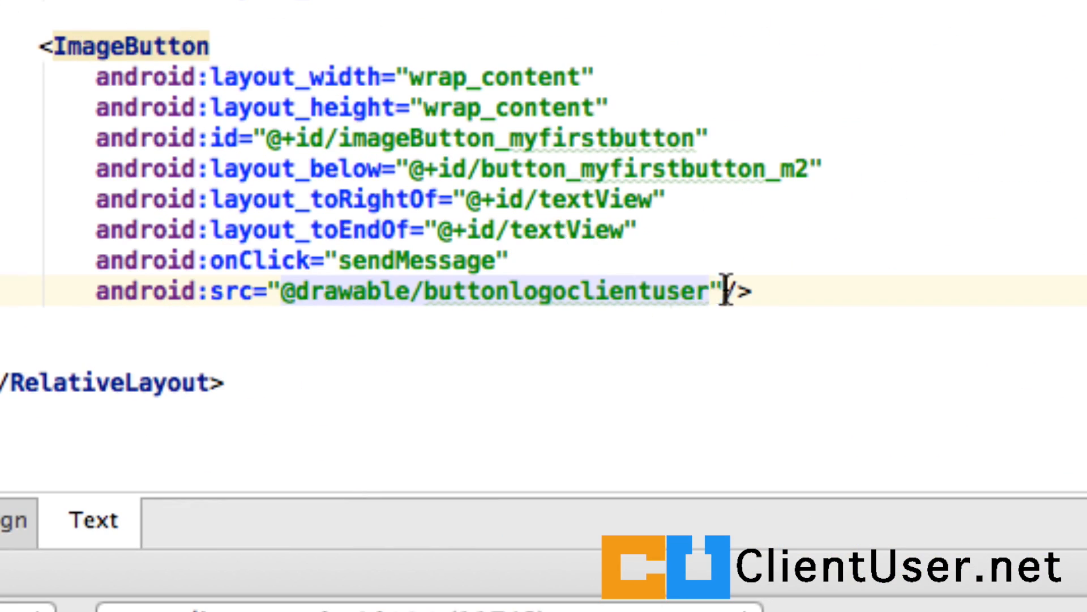
key(Enter)
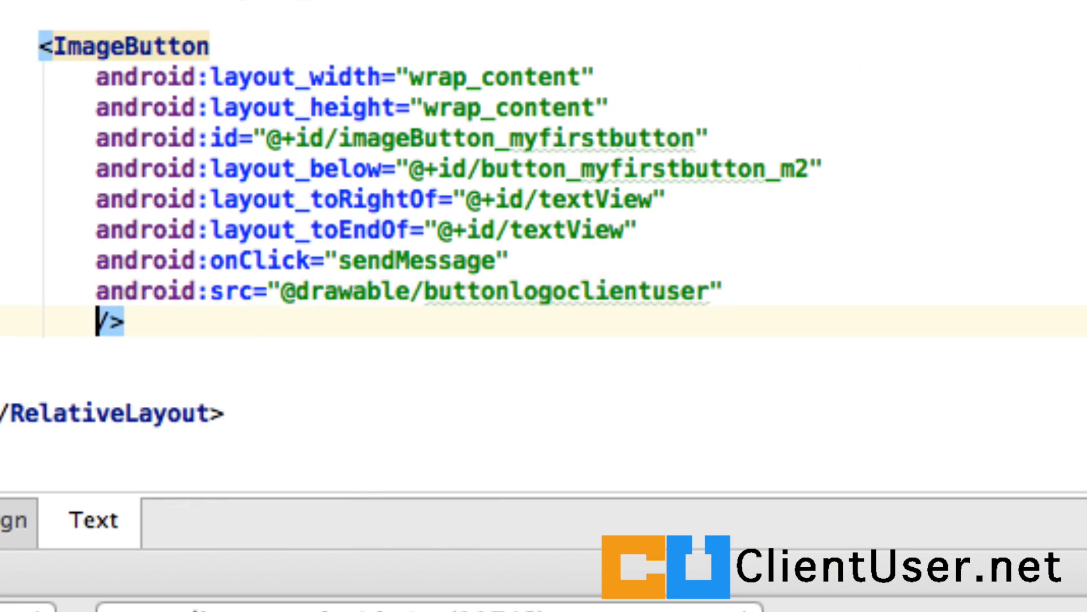
text(android:background=")
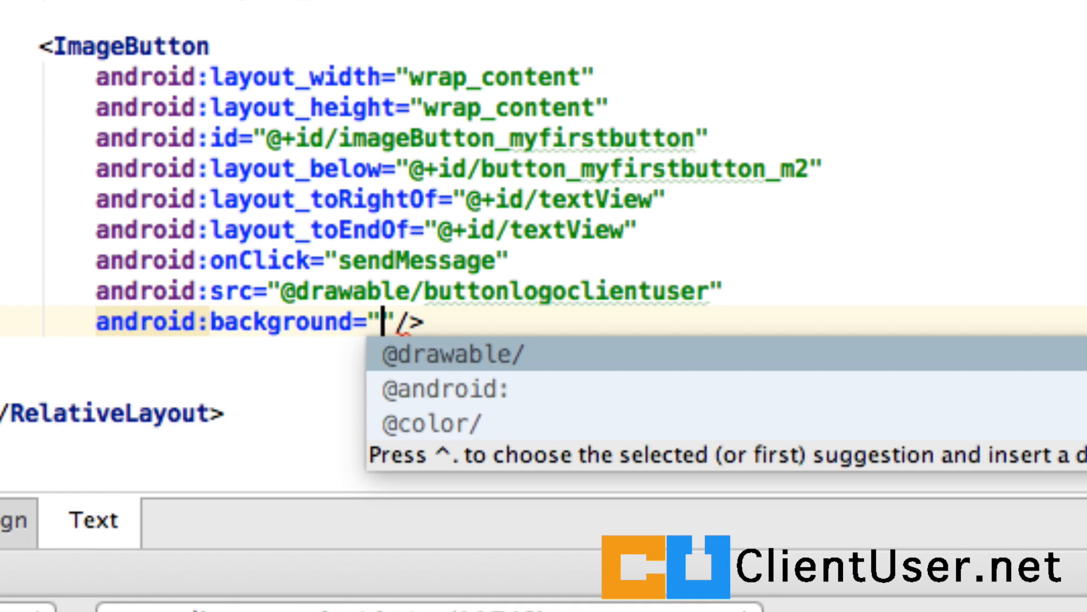
text(@nu)
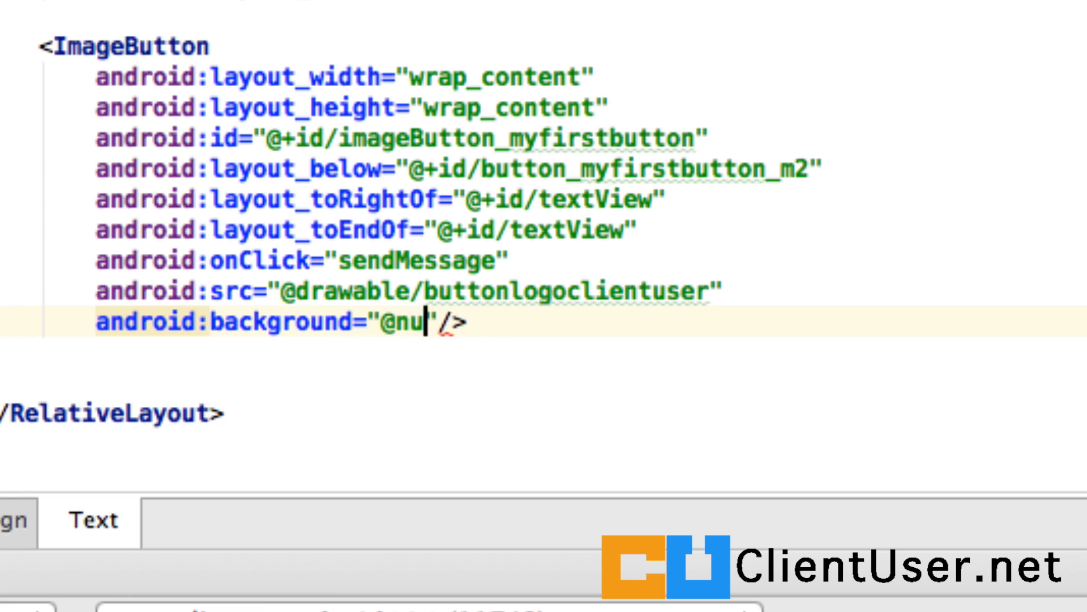
text(ll)
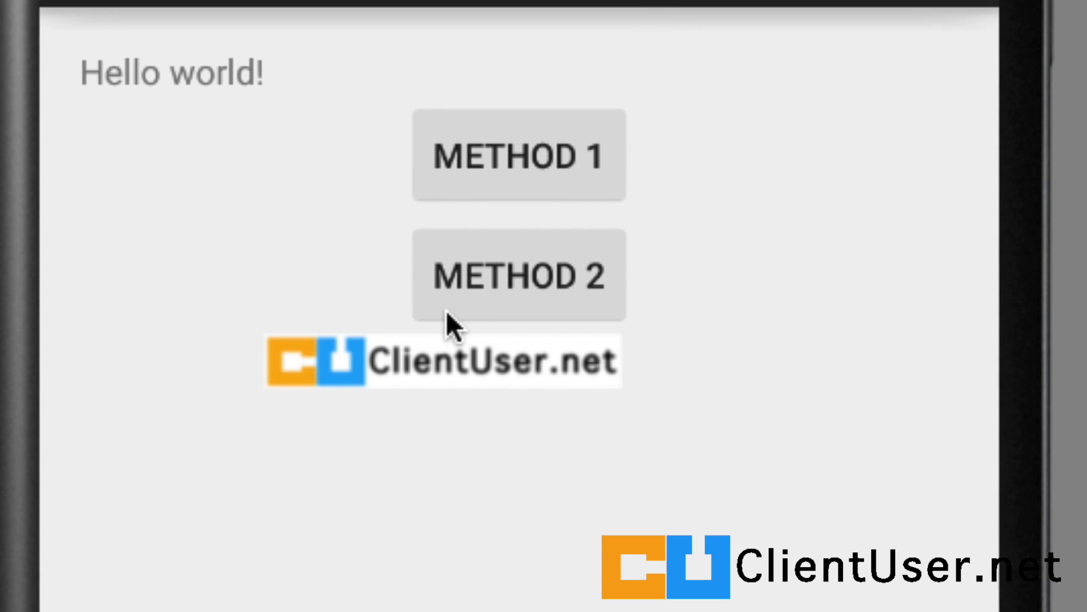
mouse_move(652, 378)
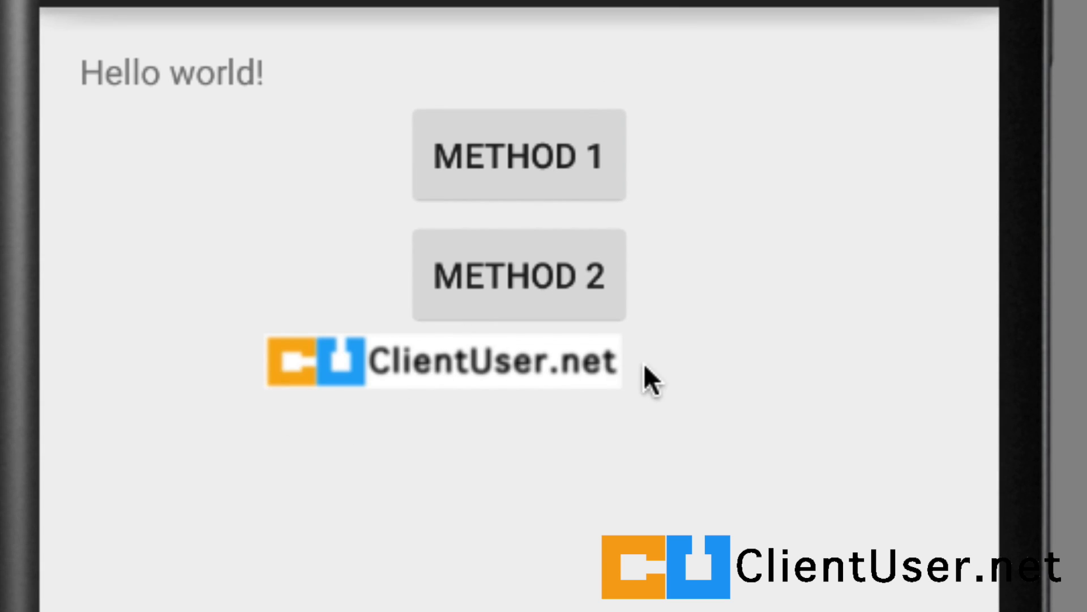
mouse_move(229, 388)
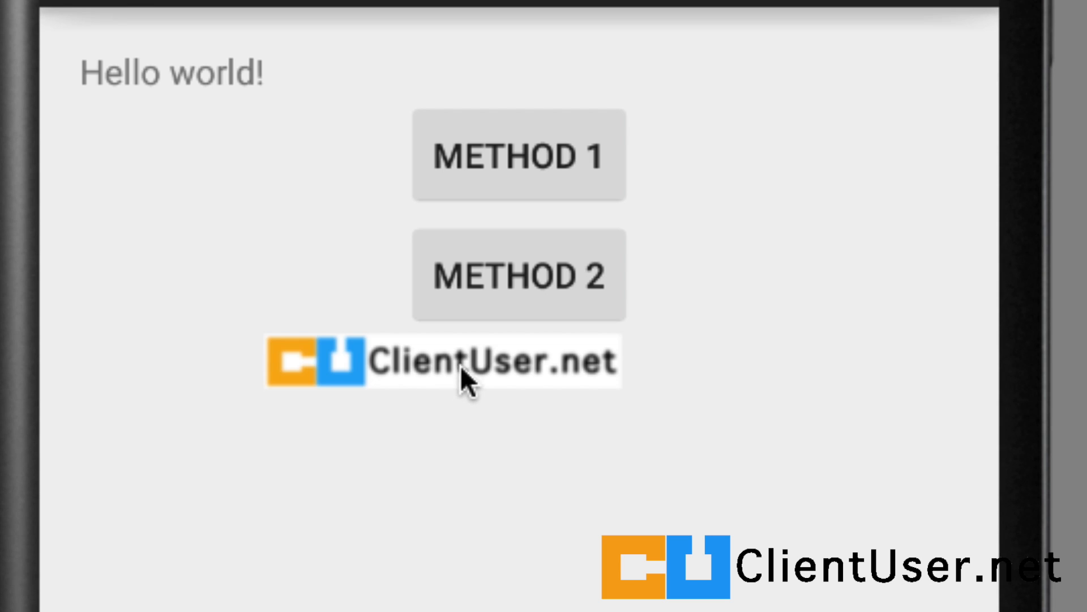
mouse_move(466, 381)
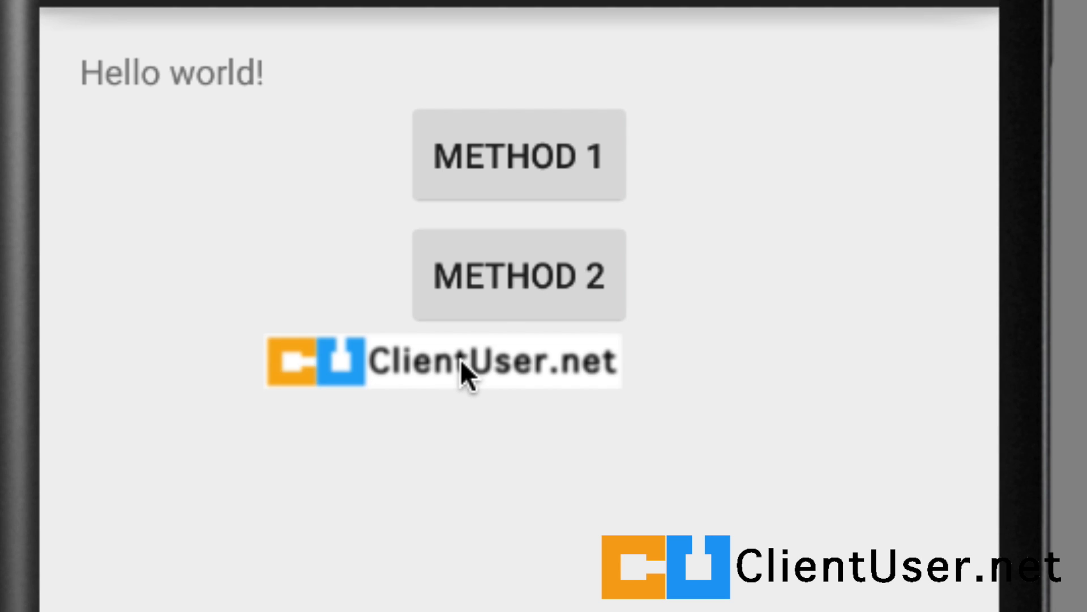
Tap the borderless ClientUser logo button, then METHOD 2, to compare presses
click(518, 274)
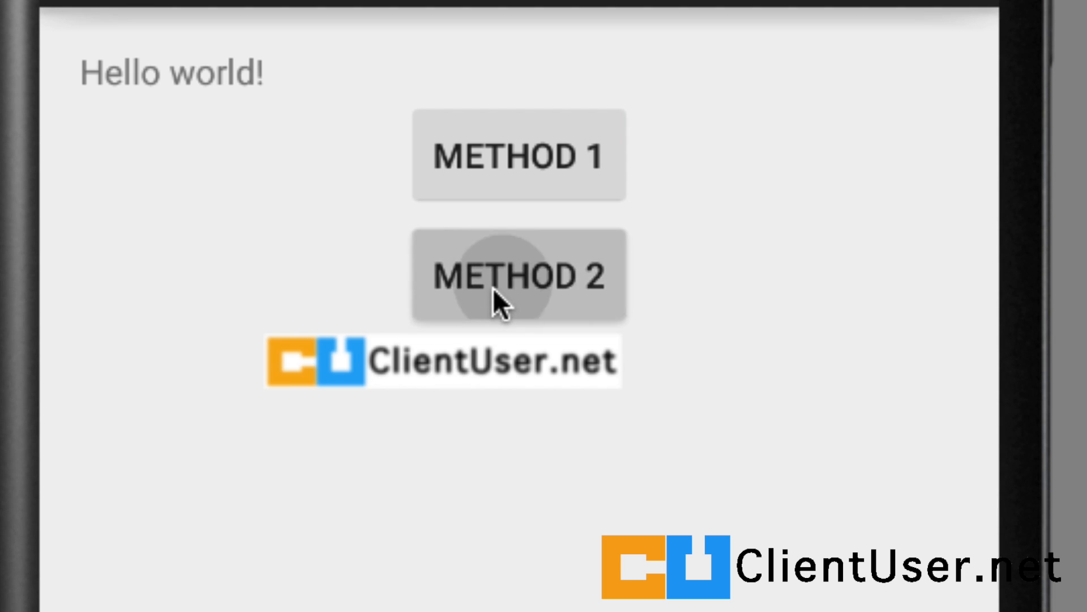
click(519, 273)
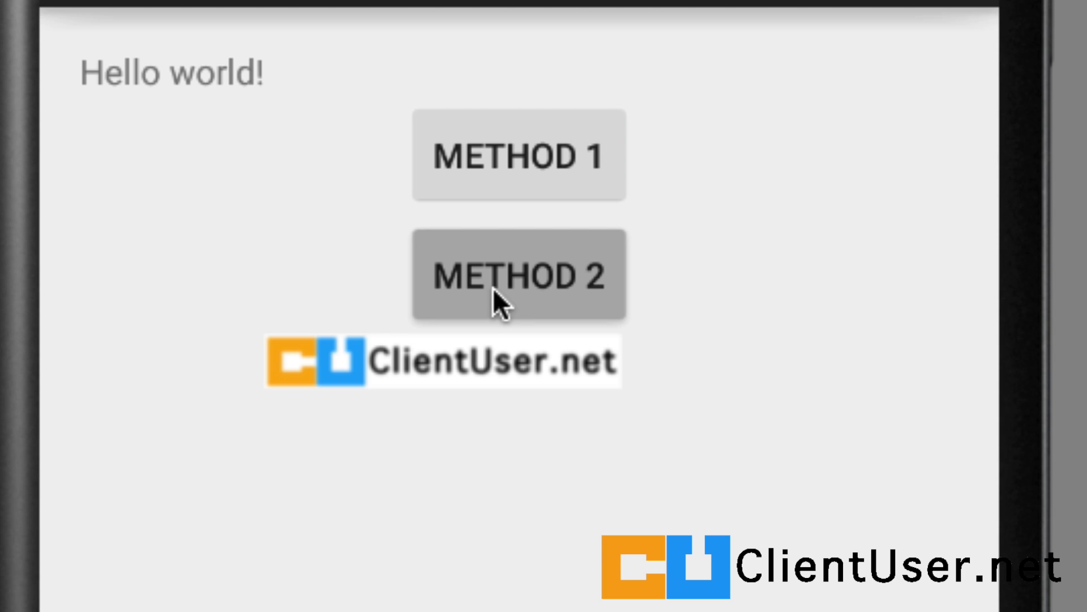
mouse_move(408, 380)
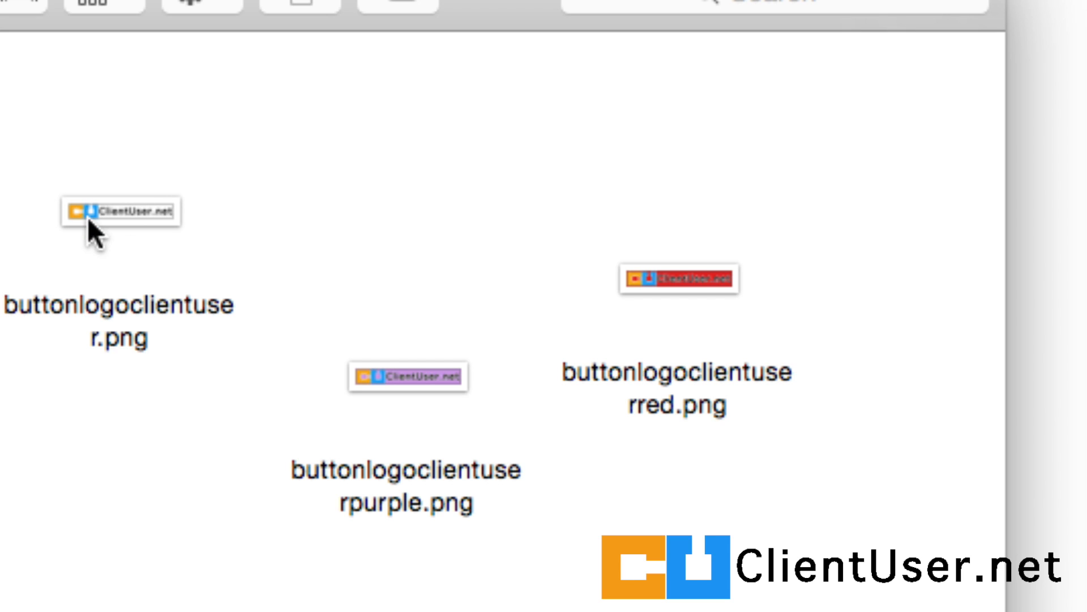
mouse_move(405, 434)
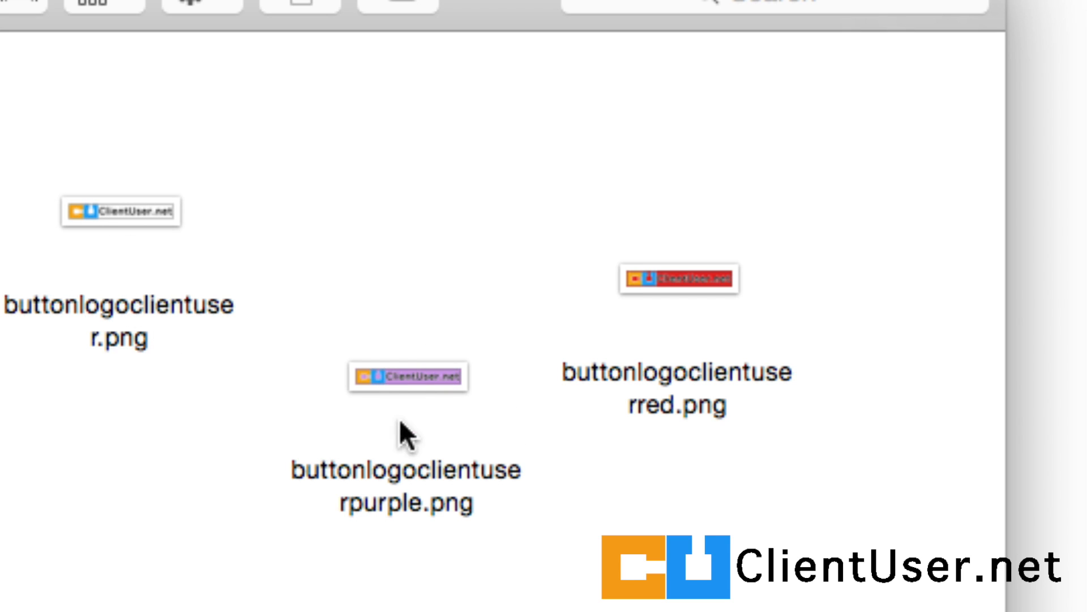
mouse_move(642, 357)
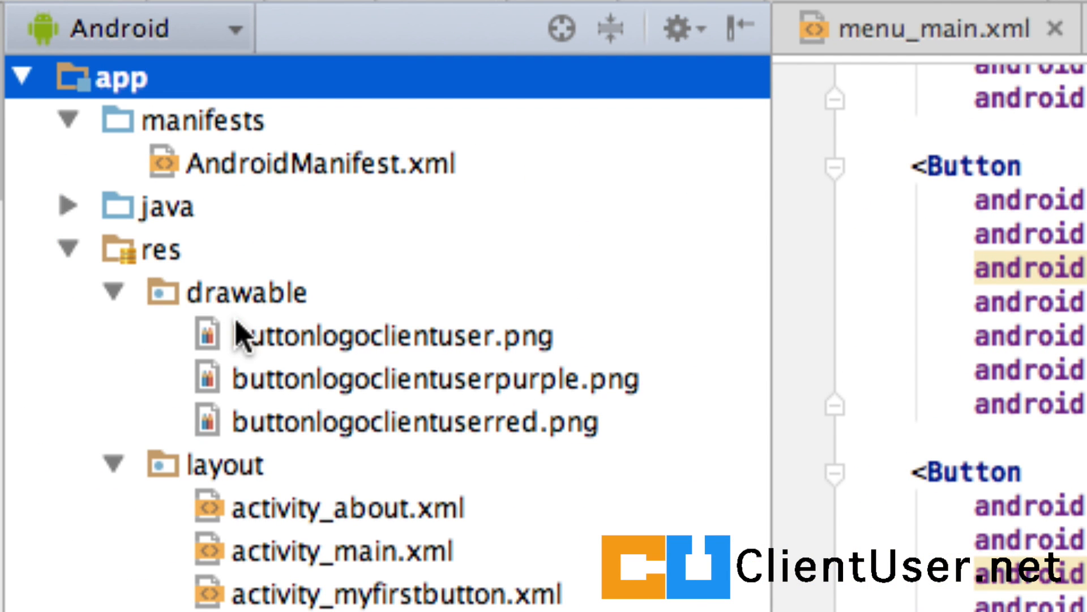
From the drawable folder's context menu, start a drawable file named varbuttonlogoclientuser
right_click(256, 291)
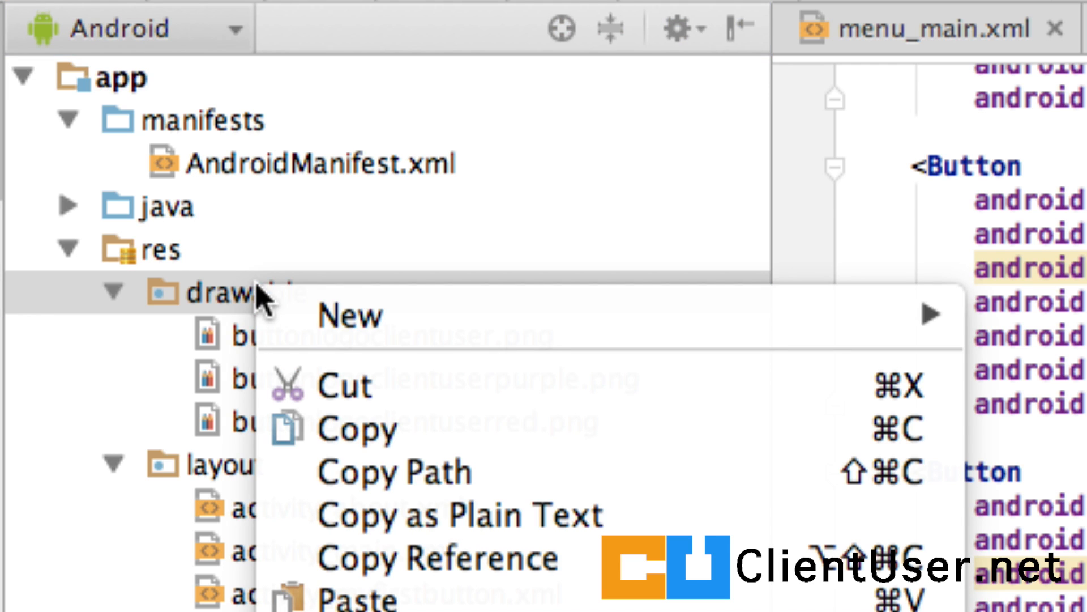
mouse_move(350, 315)
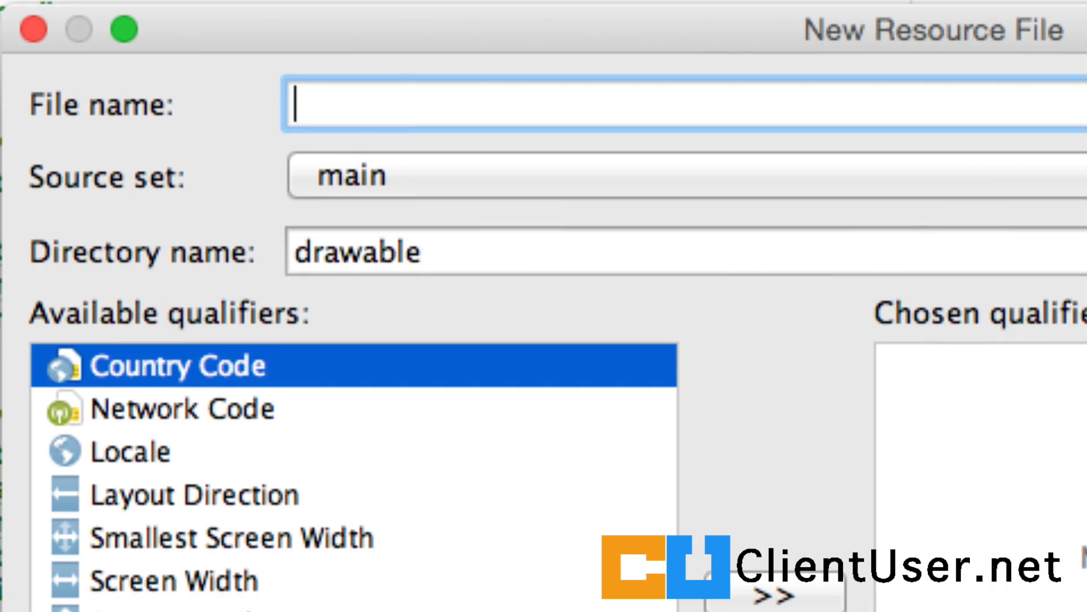
text(varbutton)
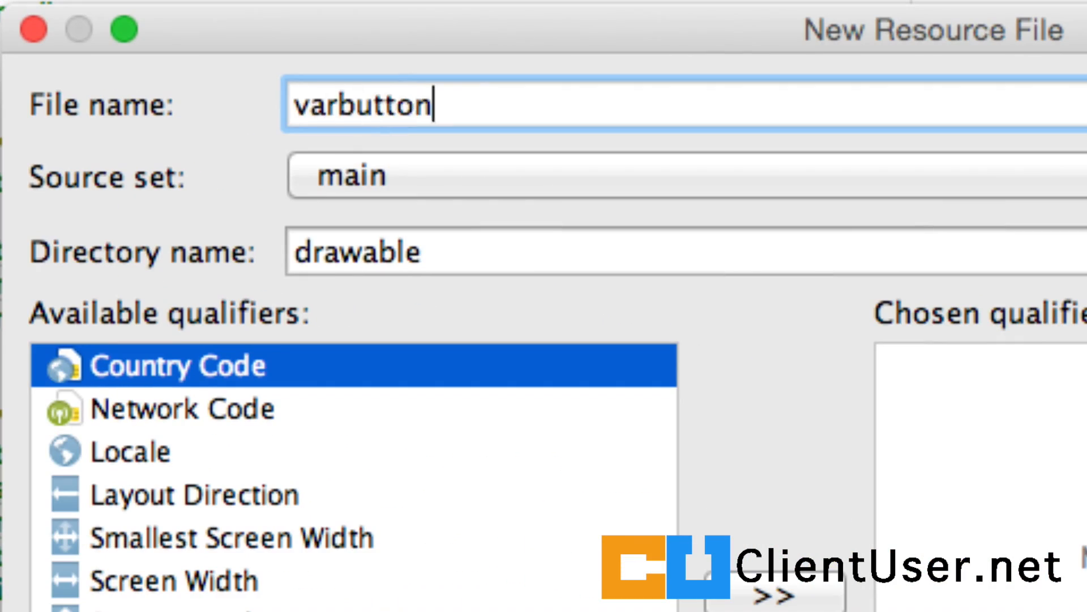
text(logo)
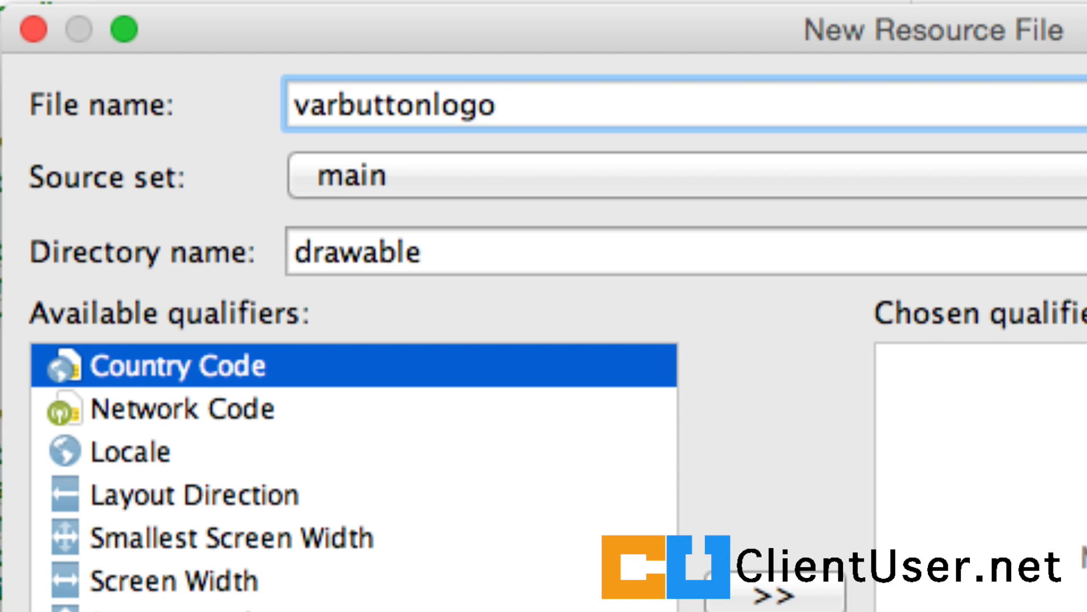
text(clientuser)
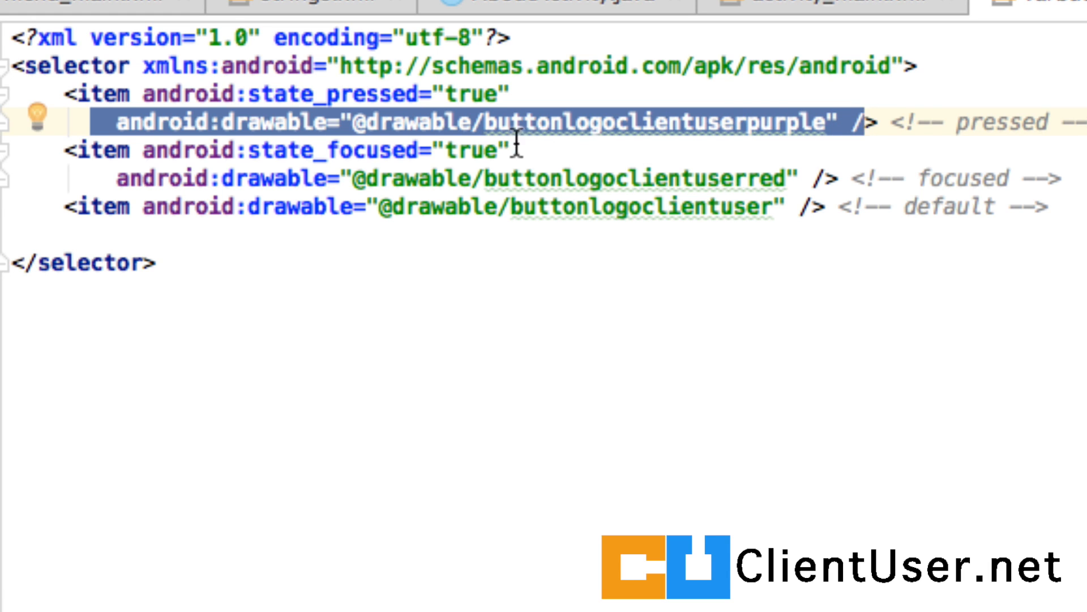
mouse_move(766, 124)
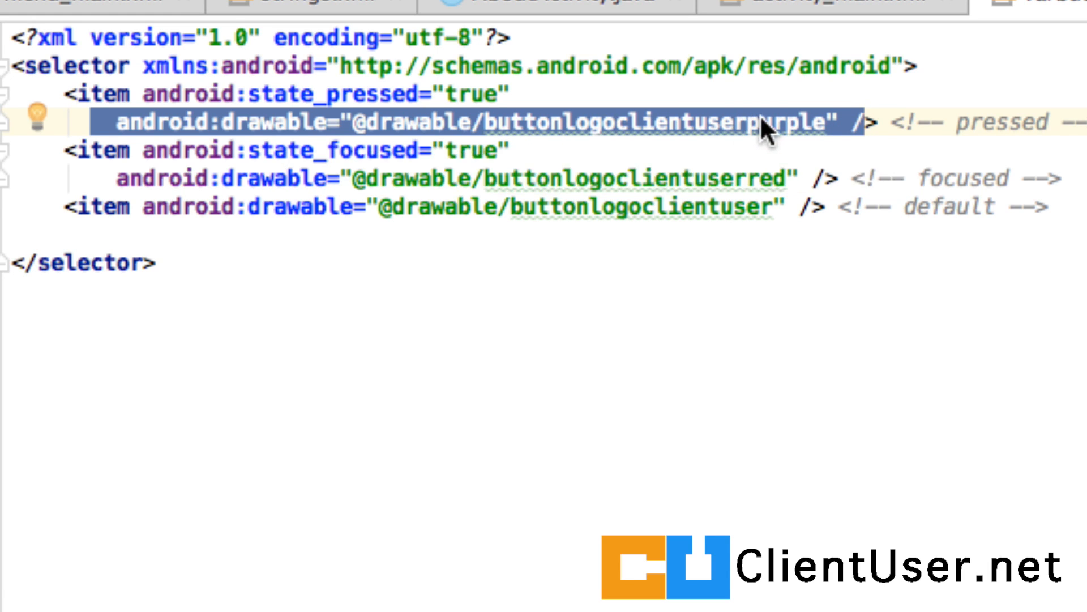
mouse_move(801, 138)
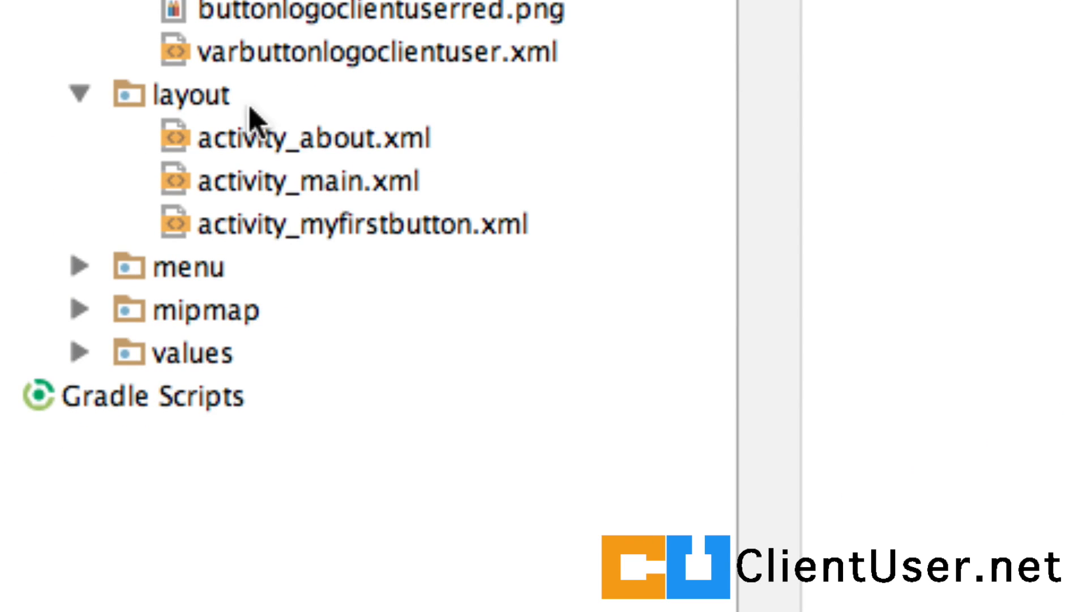
mouse_move(250, 194)
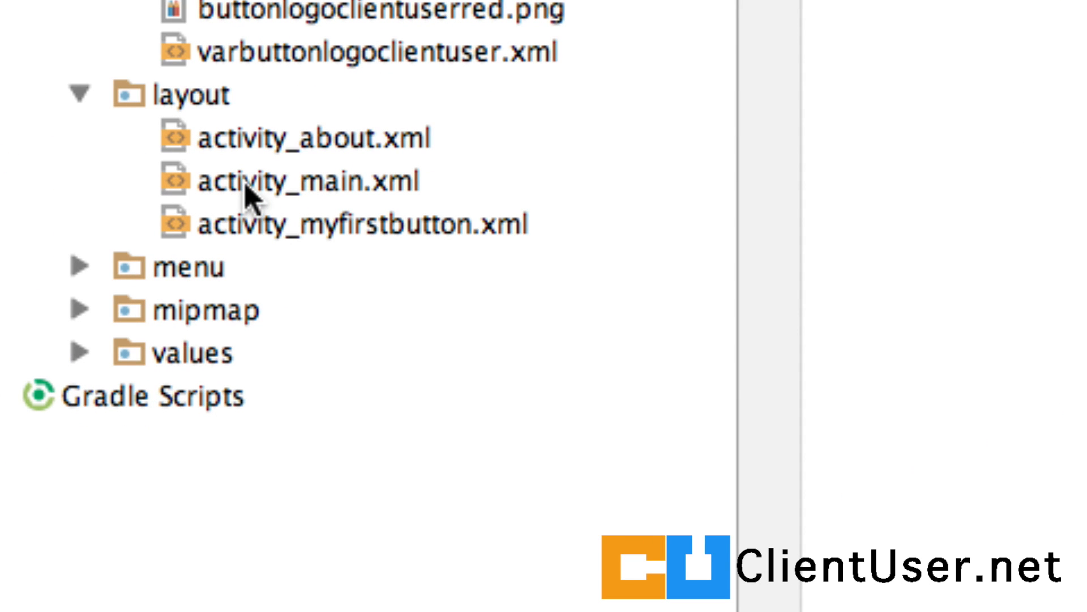
In activity_main.xml, replace the ImageButton's android:src drawable with varbuttonlogoclientuser
double_click(309, 180)
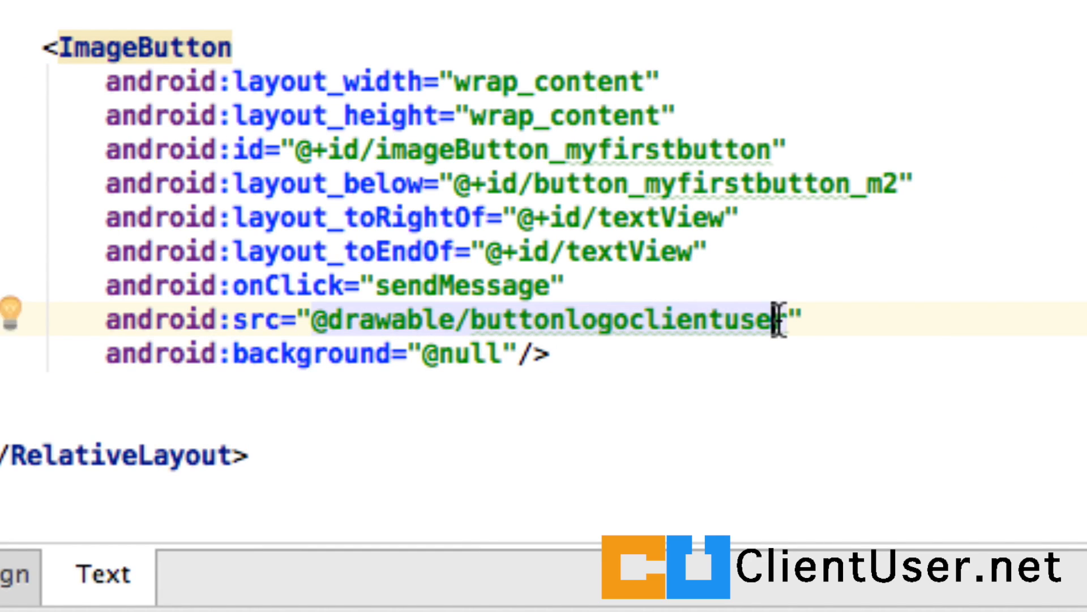
key(Backspace)
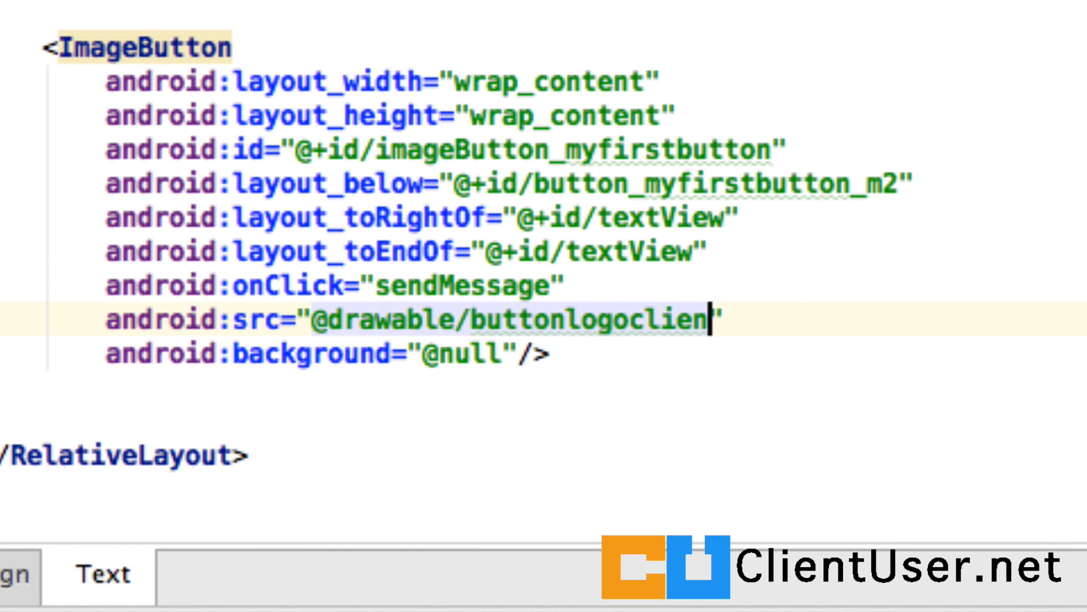
key(Backspace)
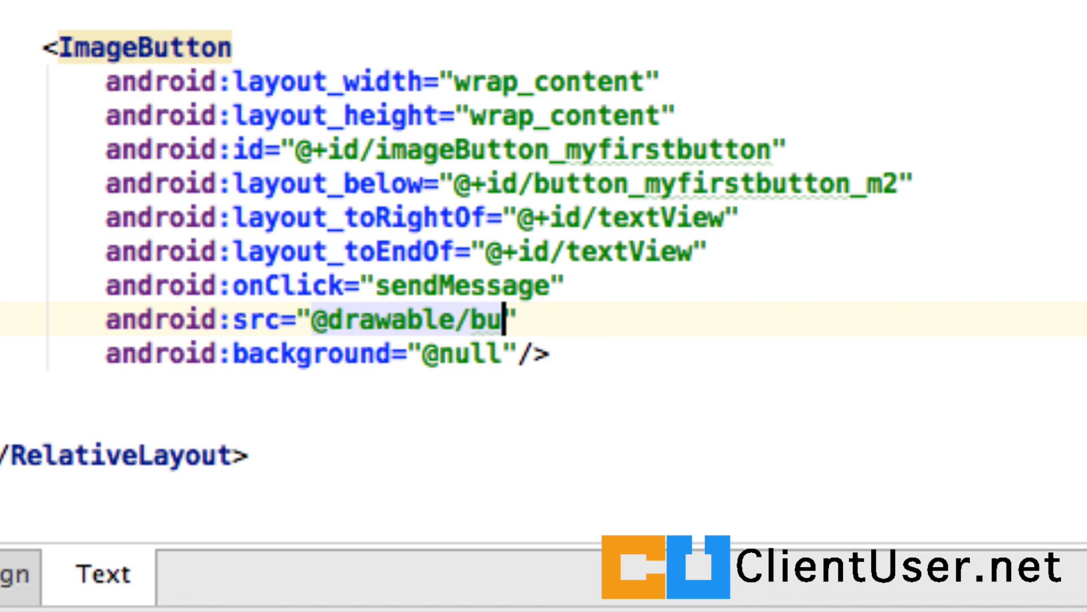
text(va)
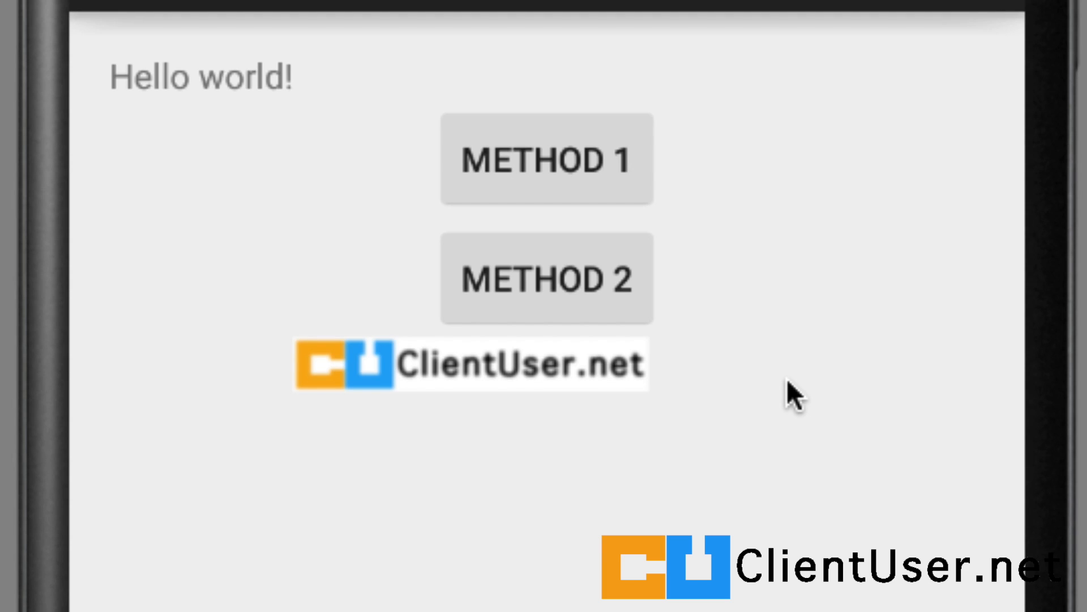
mouse_move(584, 512)
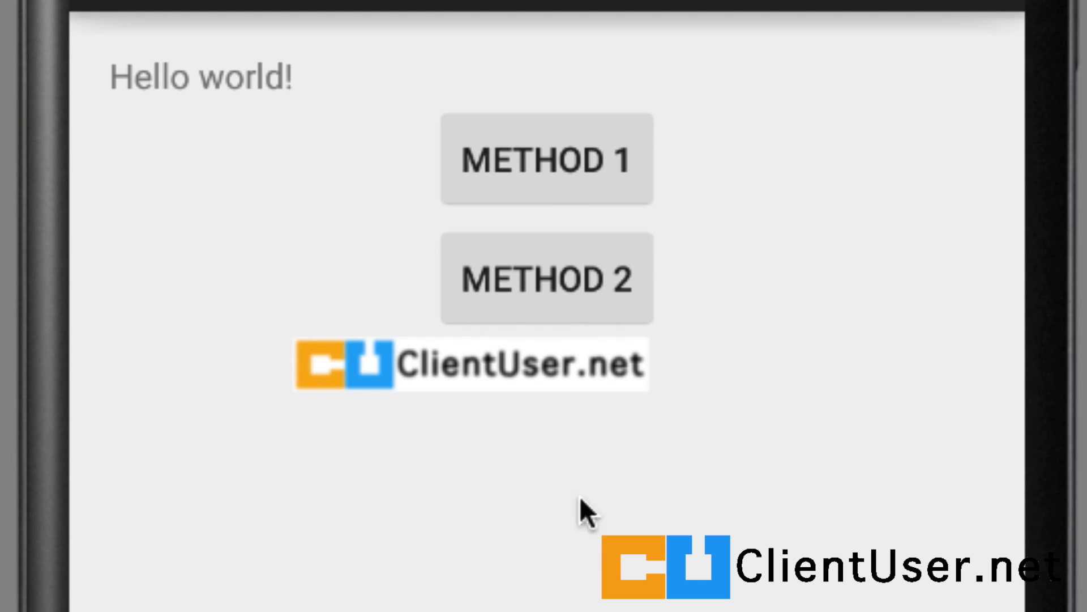
mouse_move(602, 378)
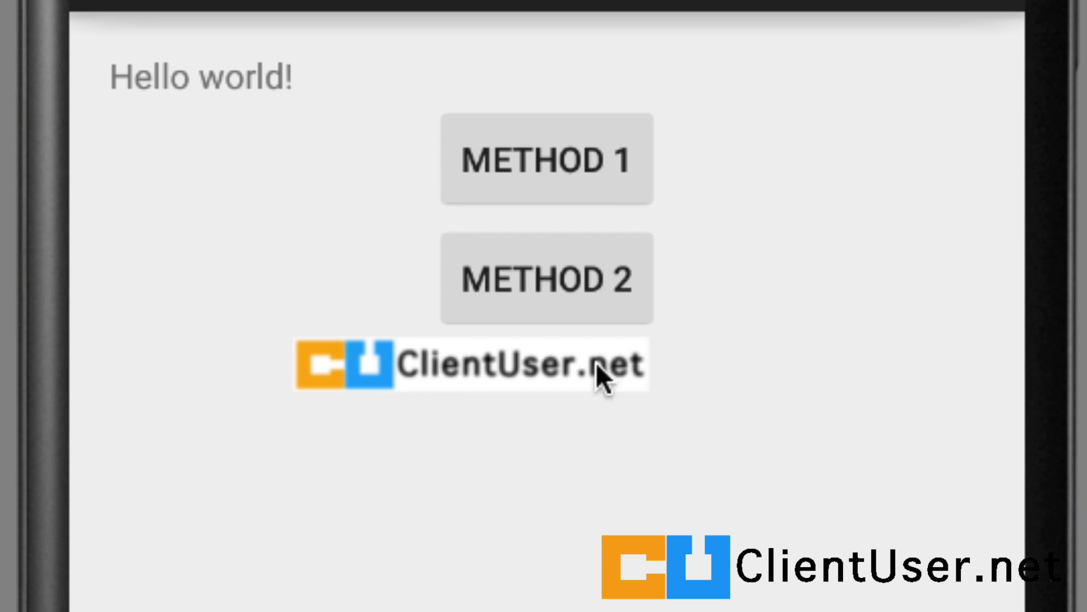
mouse_move(541, 500)
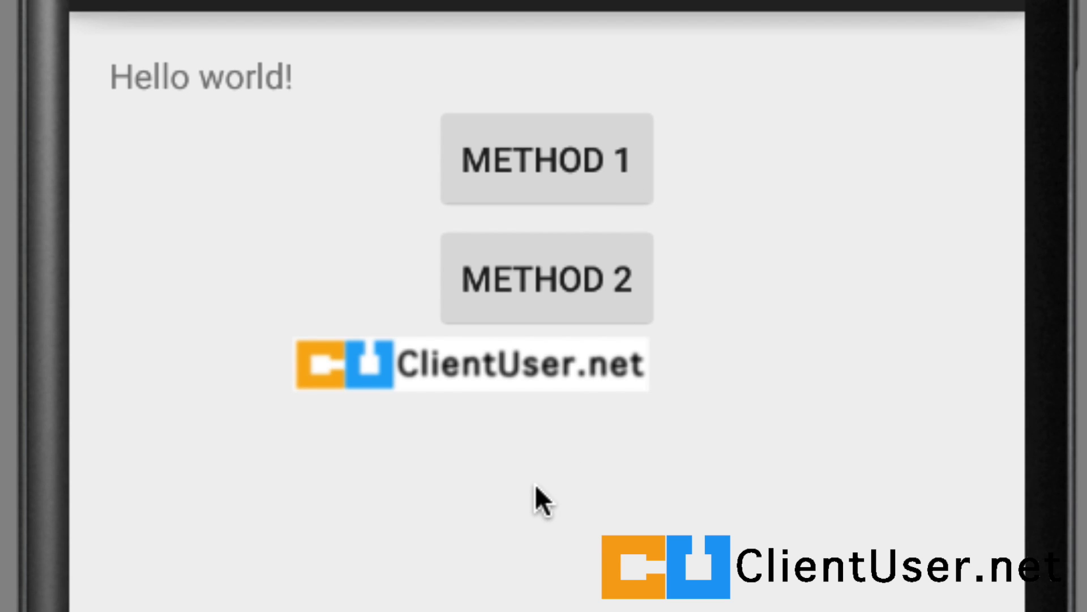
mouse_move(593, 343)
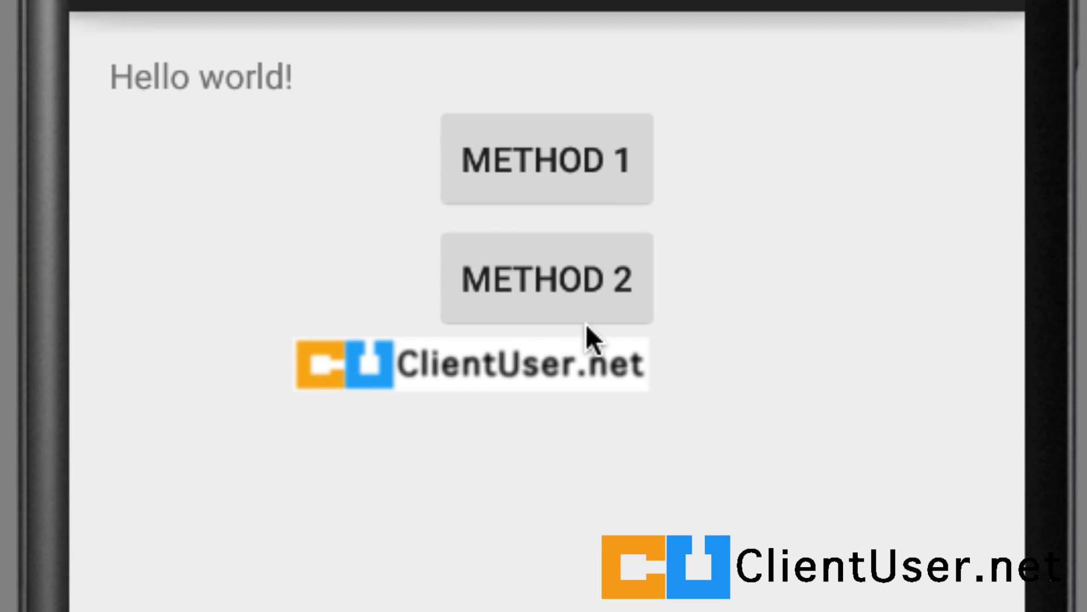
mouse_move(529, 143)
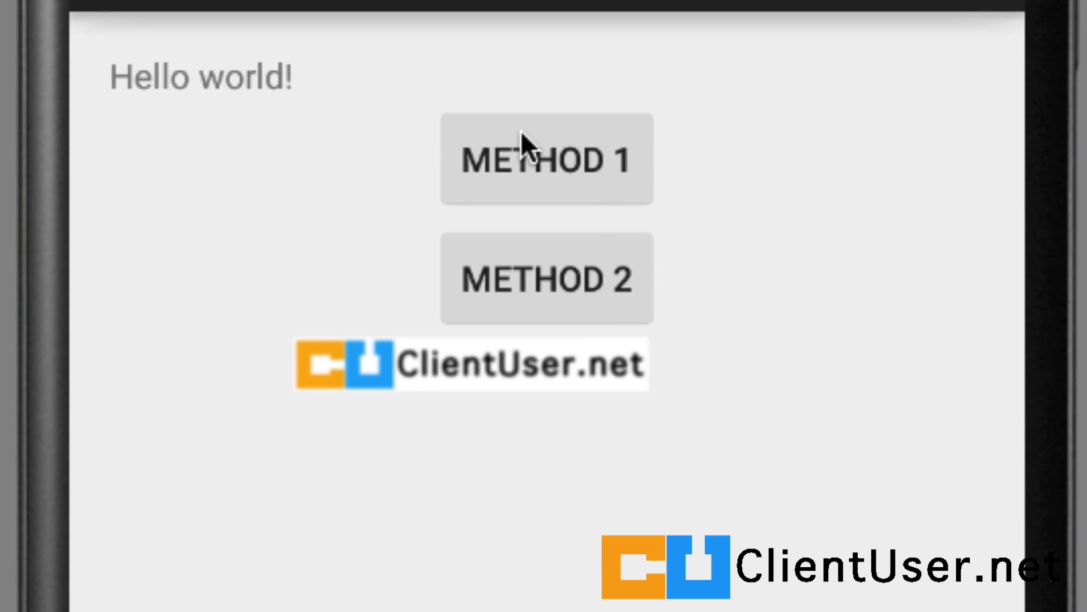
mouse_move(658, 360)
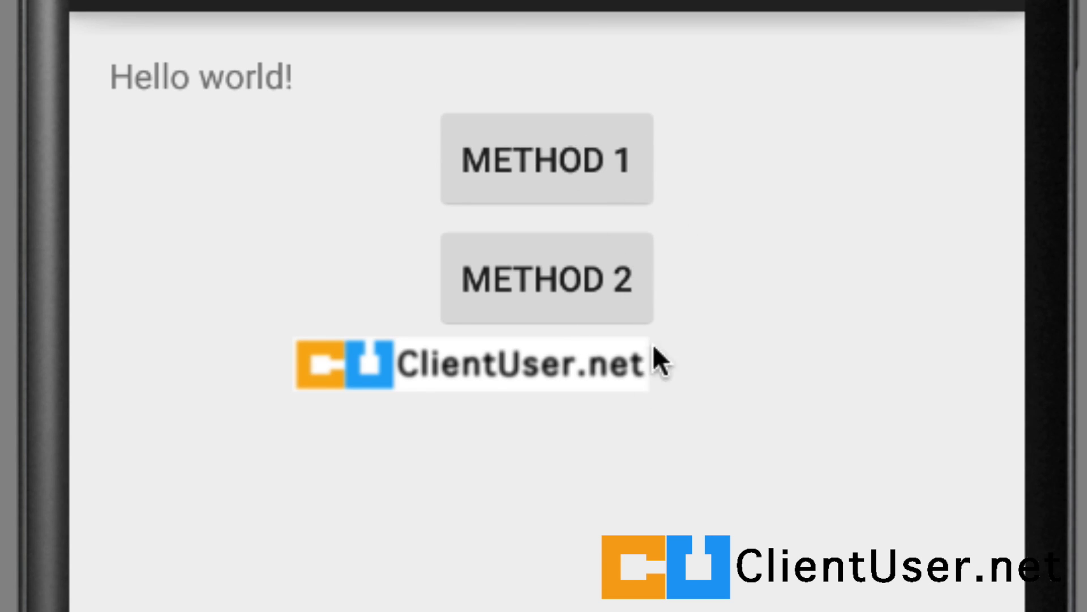
mouse_move(647, 318)
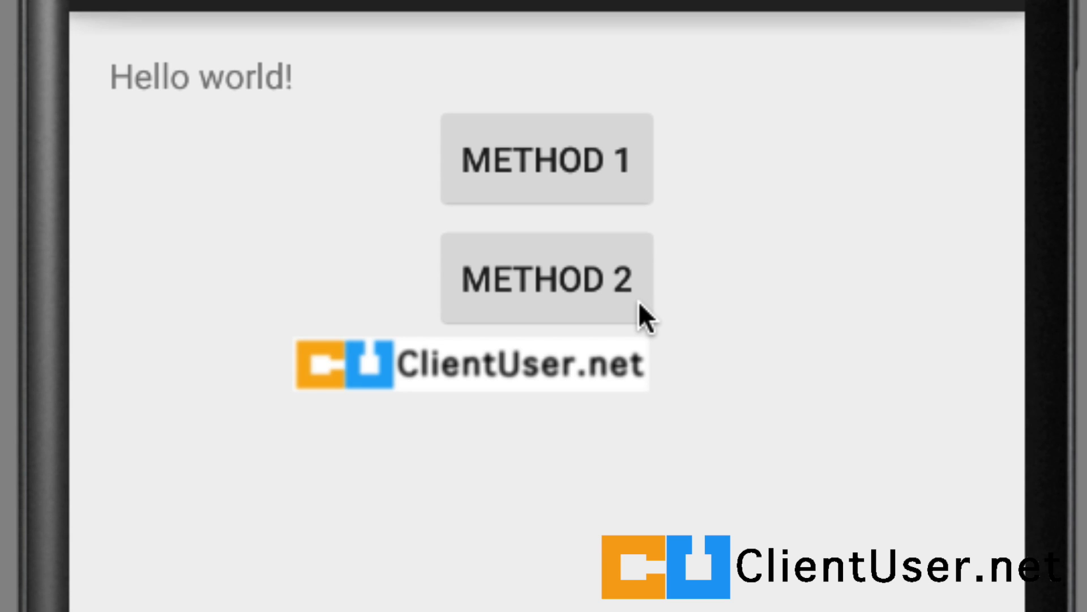
Test the borderless ClientUser.net logo button in the running emulator app
double_click(472, 366)
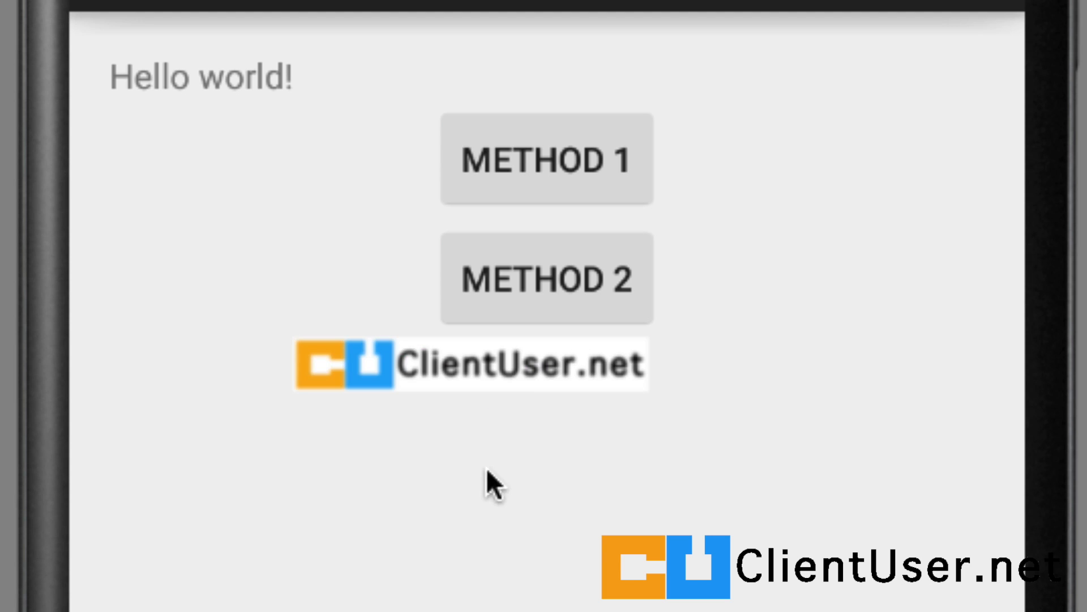
mouse_move(544, 367)
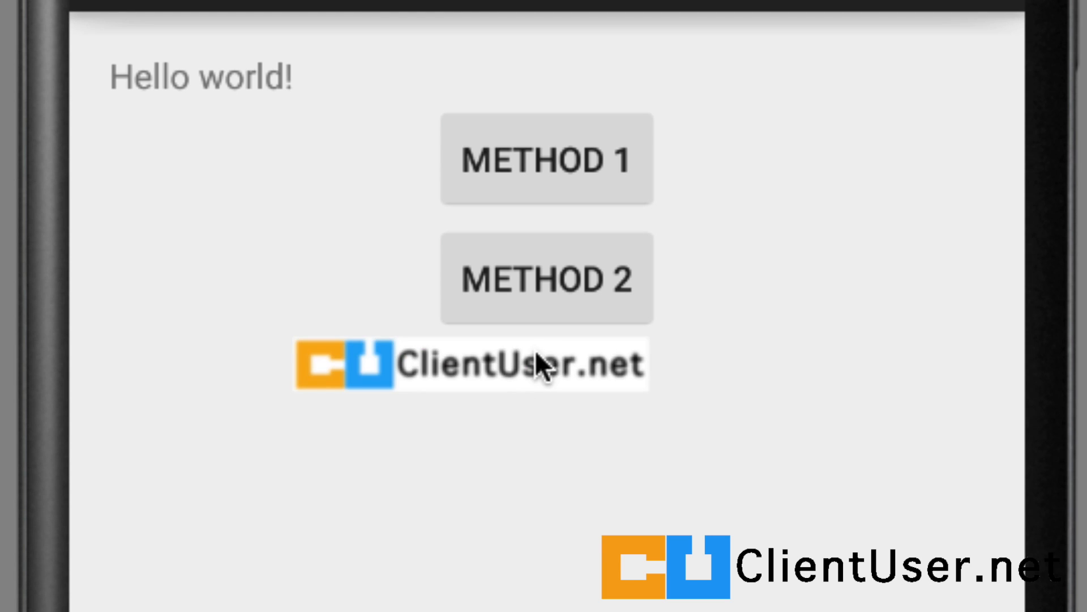